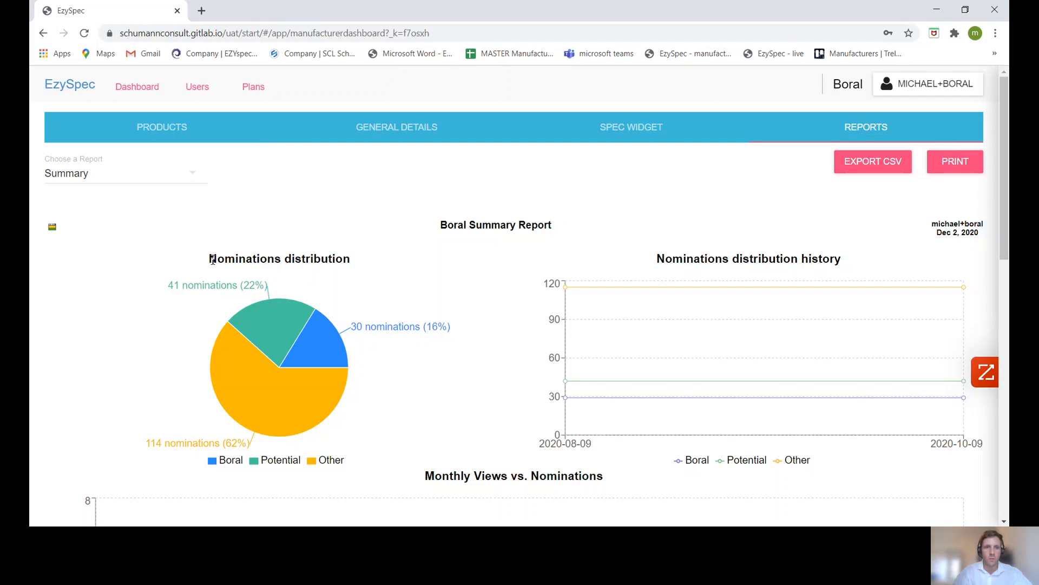
Highlight the Nominations distribution title, then scroll down to the Monthly Views vs. Nominations chart
drag(209, 258, 304, 259)
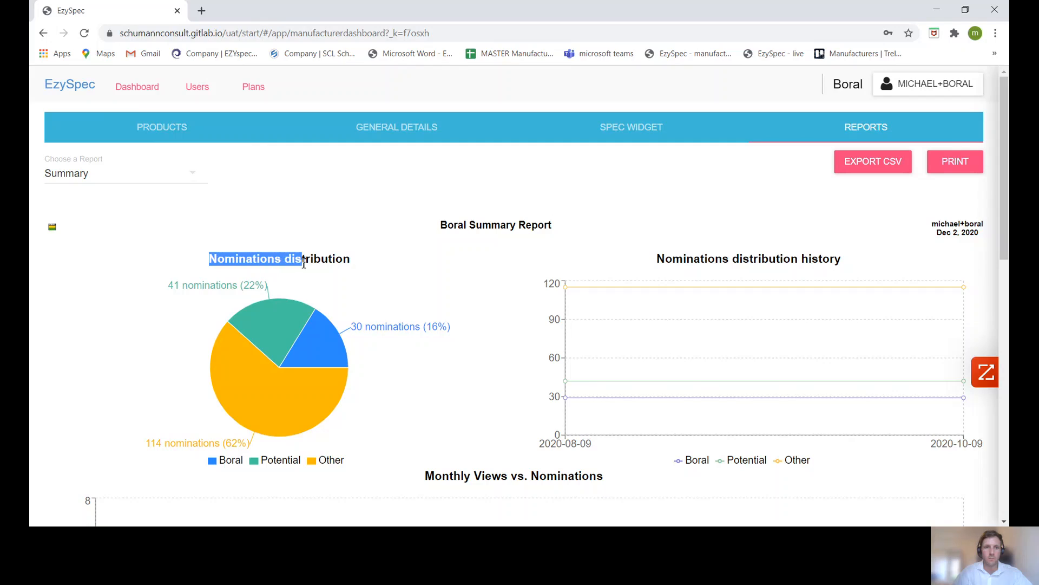
drag(301, 259, 351, 259)
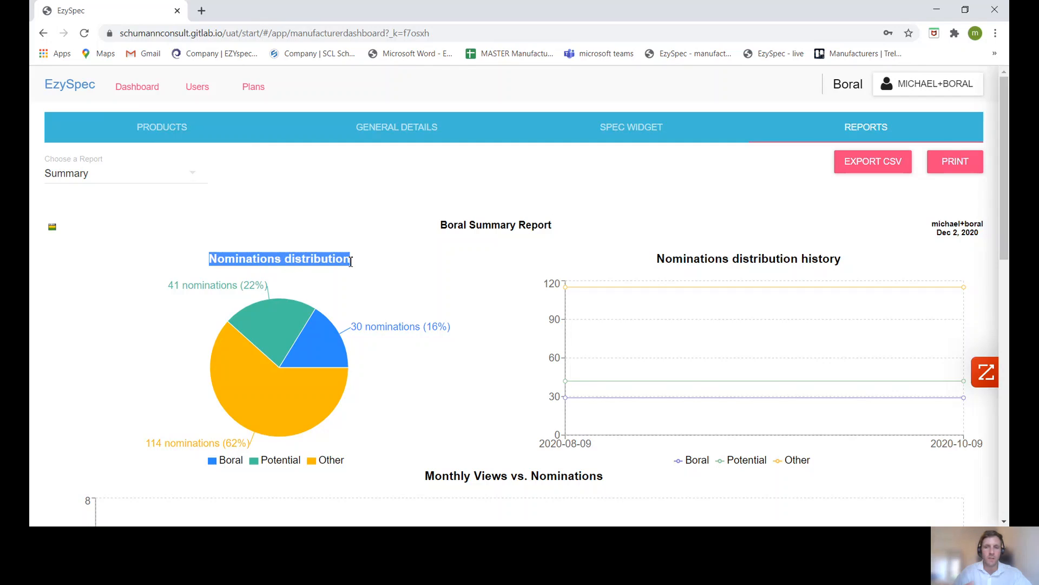
mouse_move(384, 295)
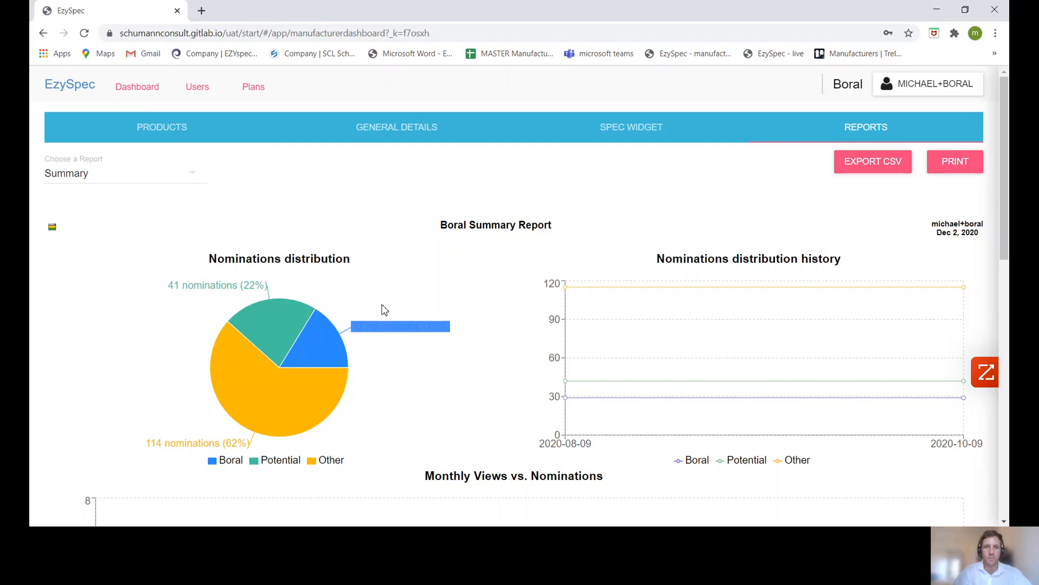
mouse_move(150, 449)
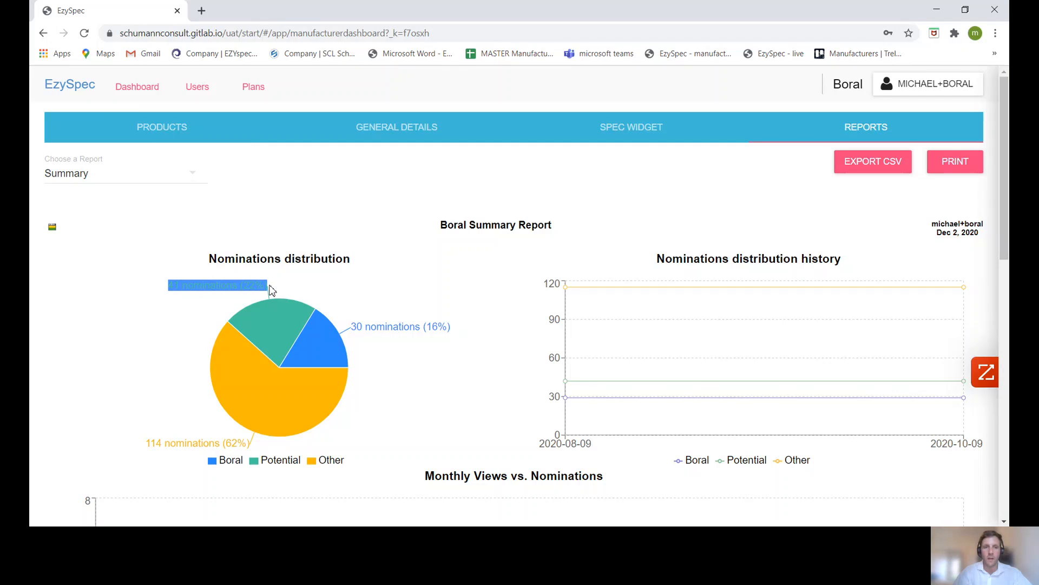
mouse_move(352, 290)
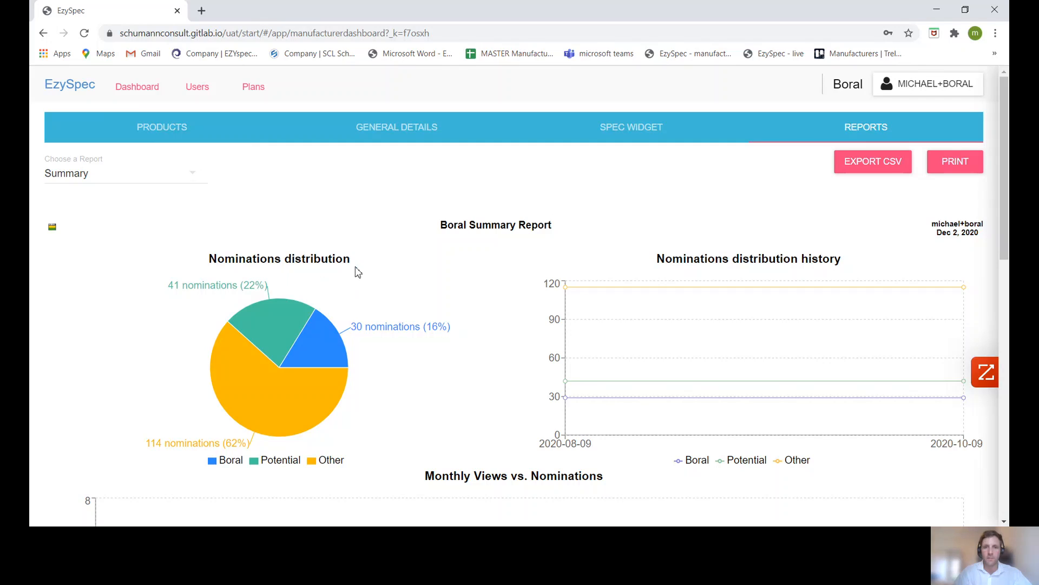
mouse_move(653, 263)
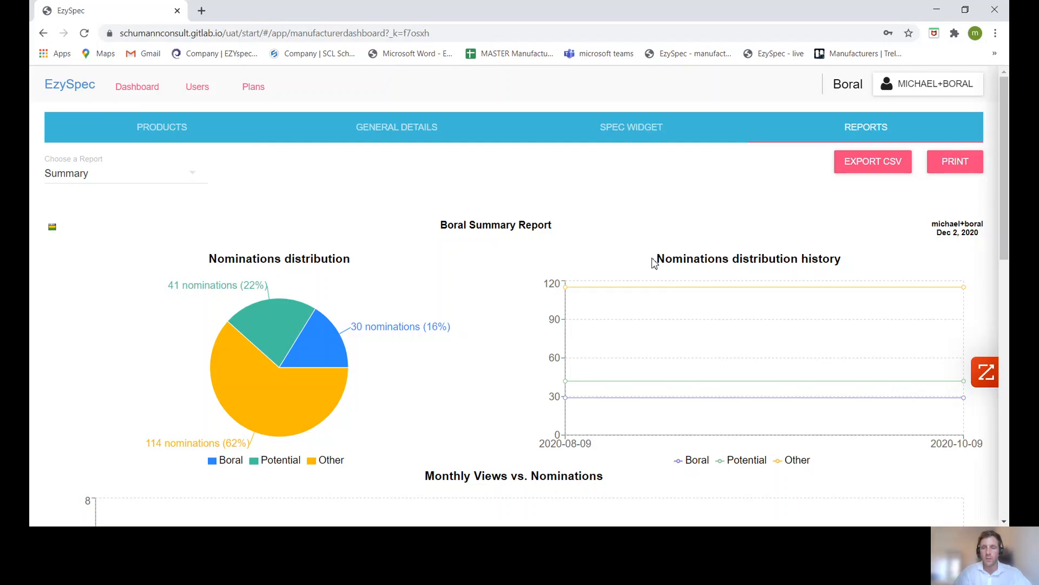
mouse_move(262, 266)
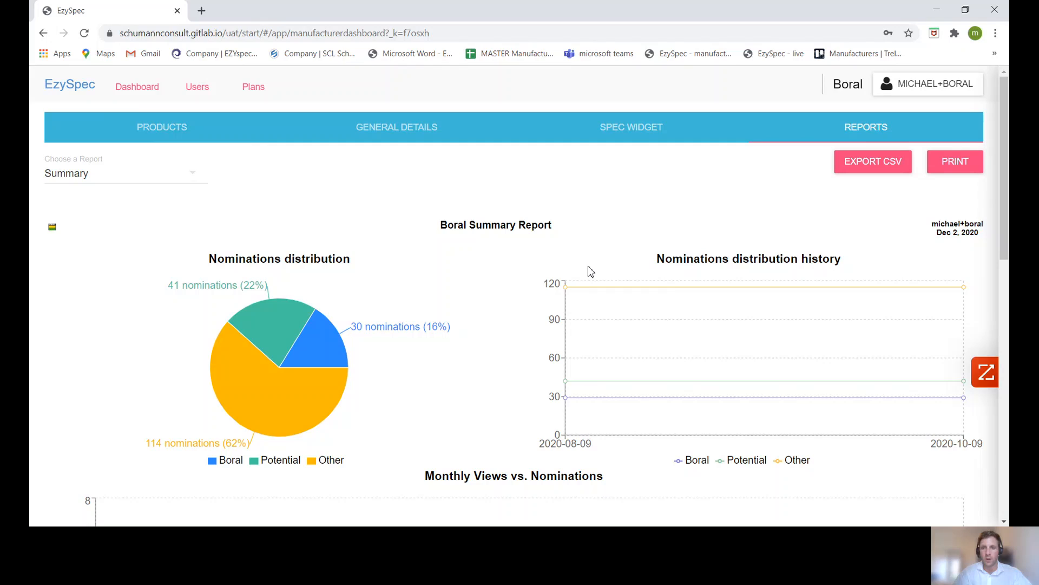
mouse_move(610, 270)
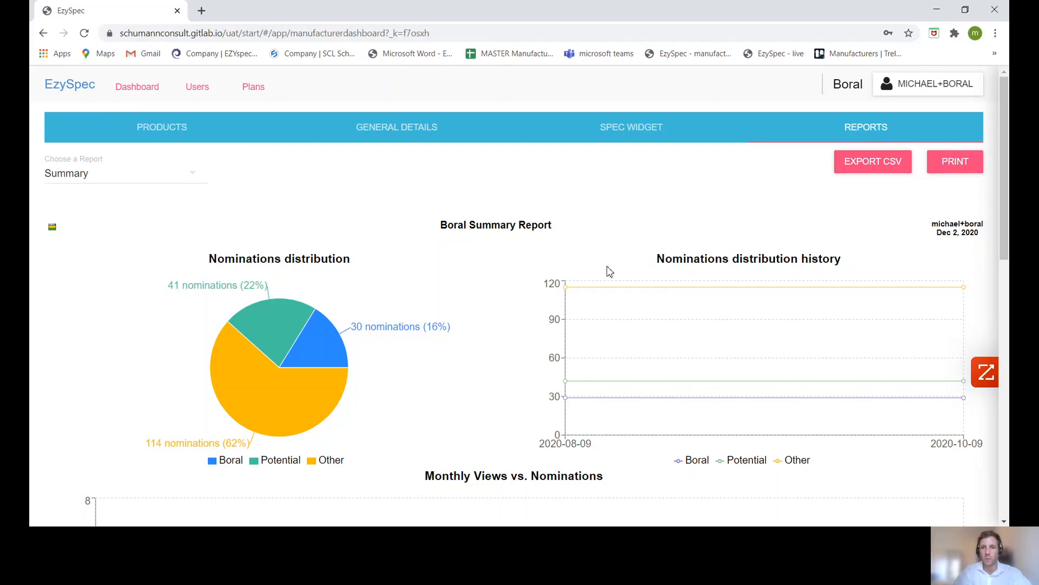
drag(656, 259, 763, 259)
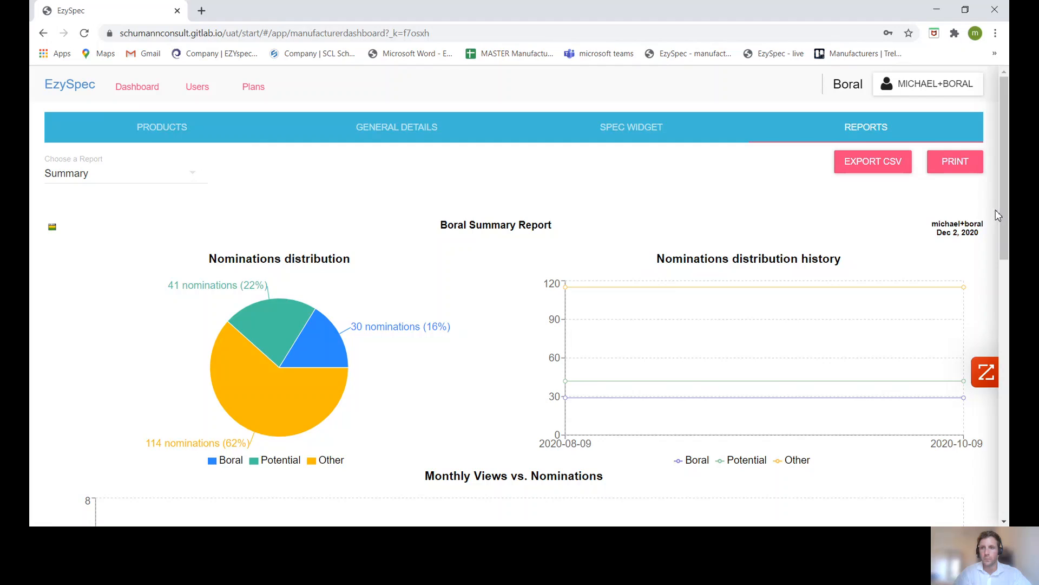
scroll(down, 3)
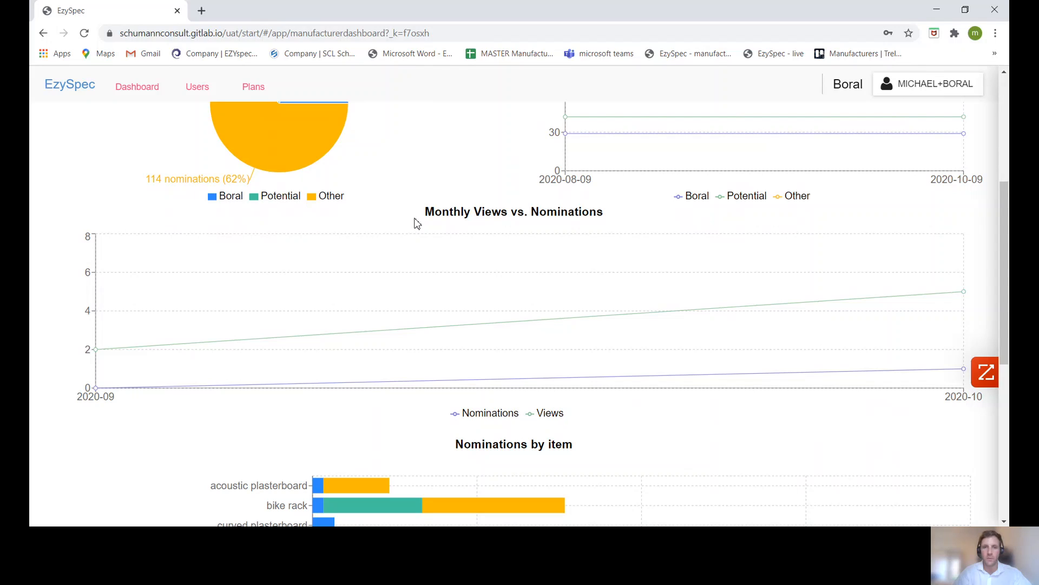
mouse_move(402, 223)
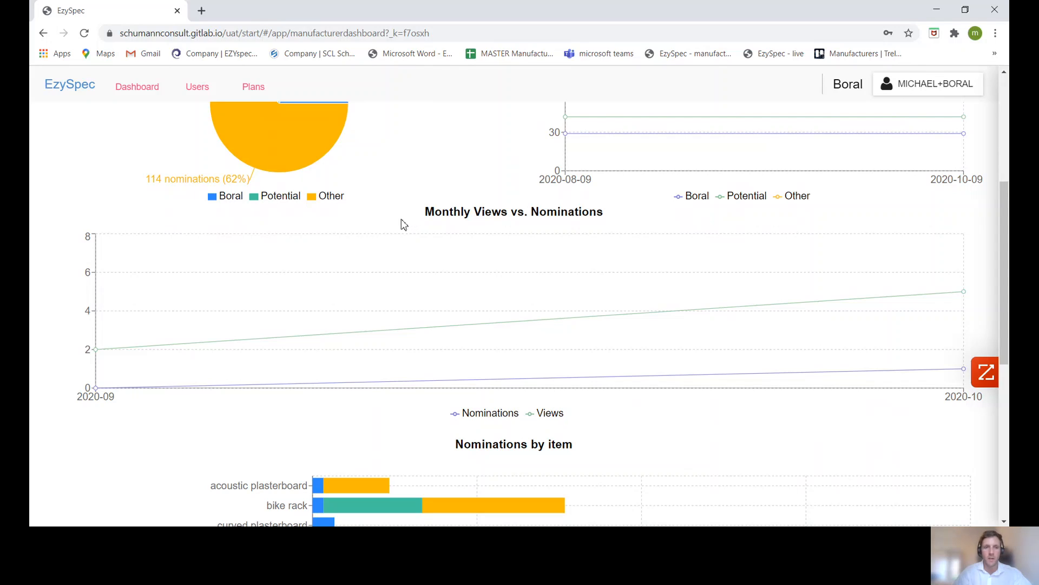
mouse_move(96, 388)
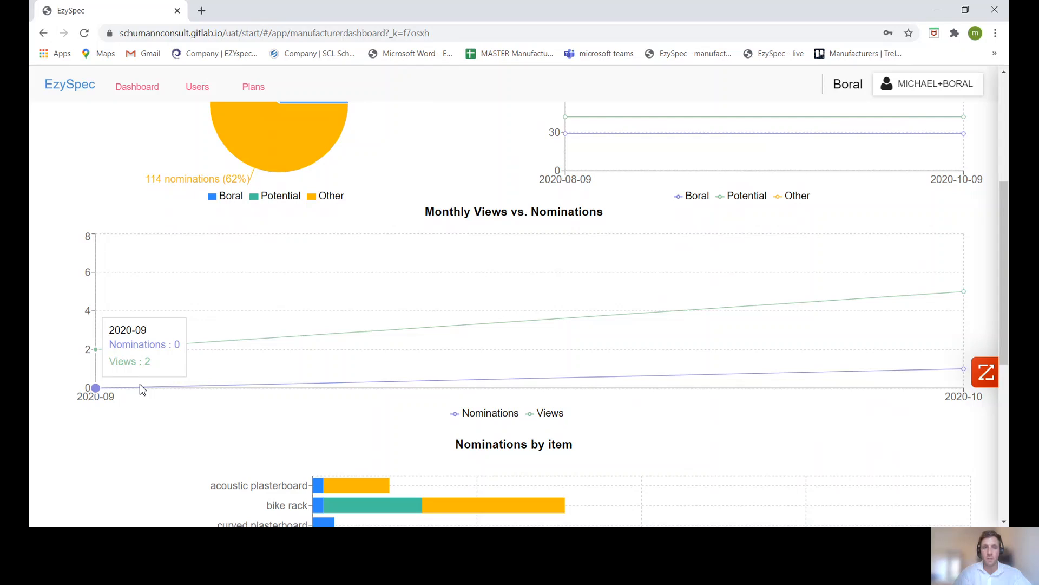
mouse_move(631, 443)
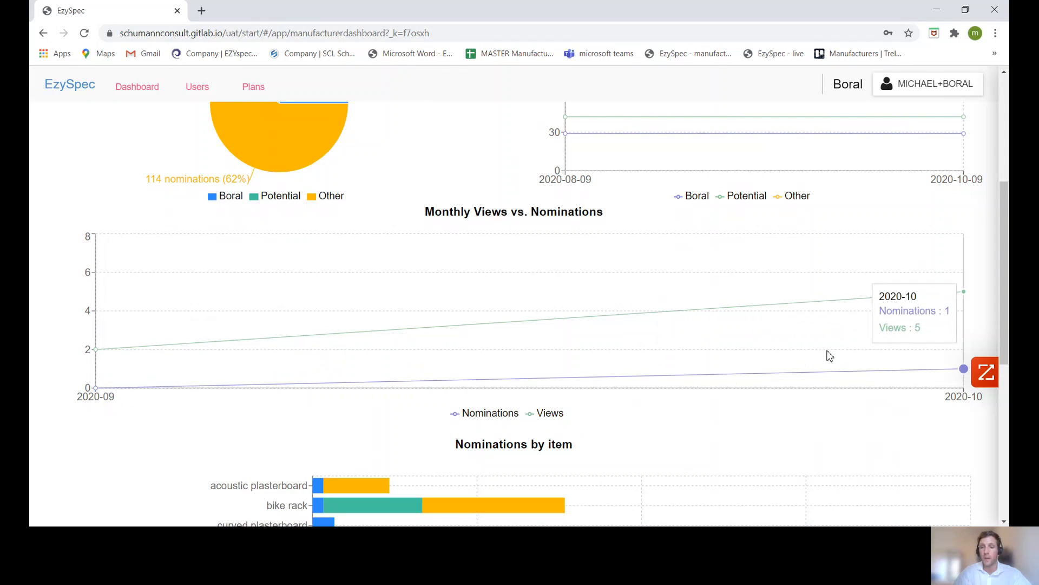
mouse_move(964, 372)
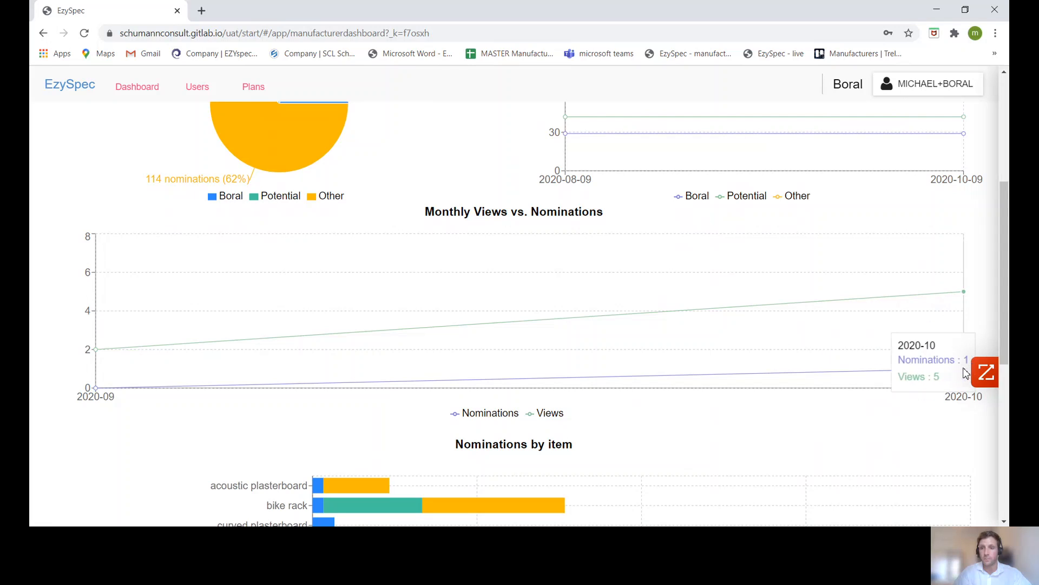
scroll(down, 3)
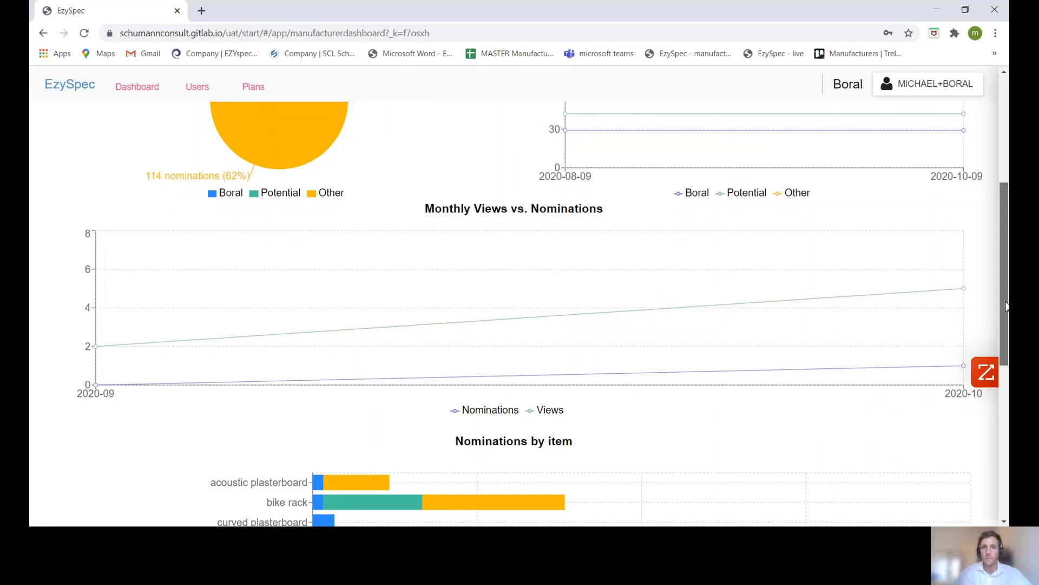
Scroll down to the Nominations by item bar chart and inspect its item bars
scroll(down, 3)
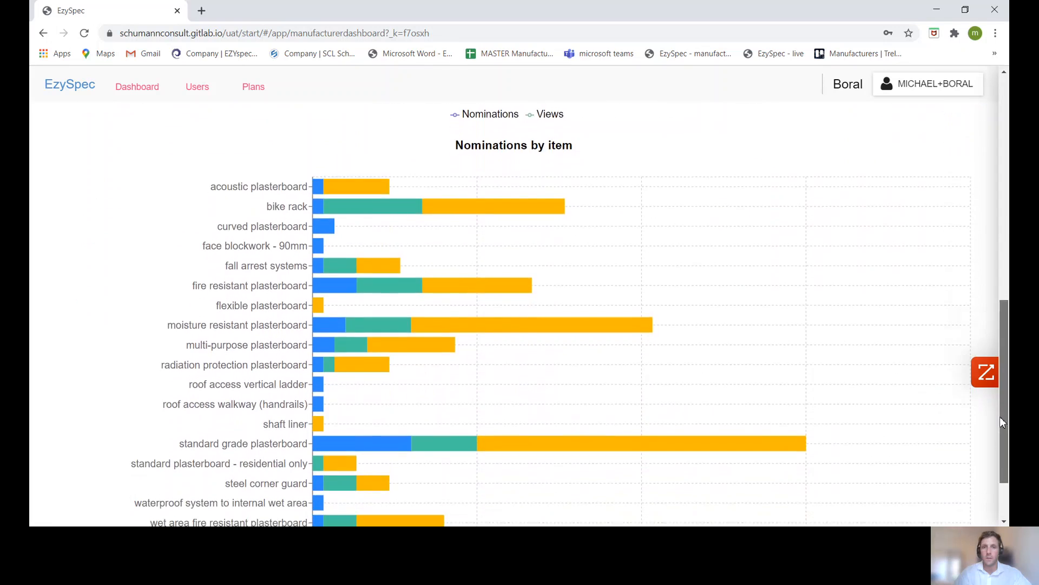
scroll(down, 3)
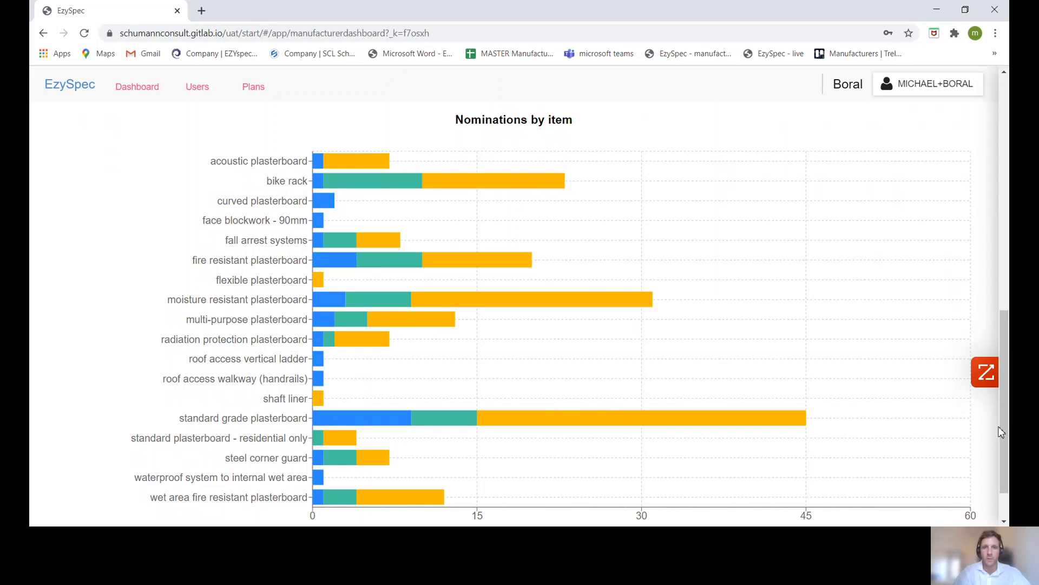
mouse_move(279, 172)
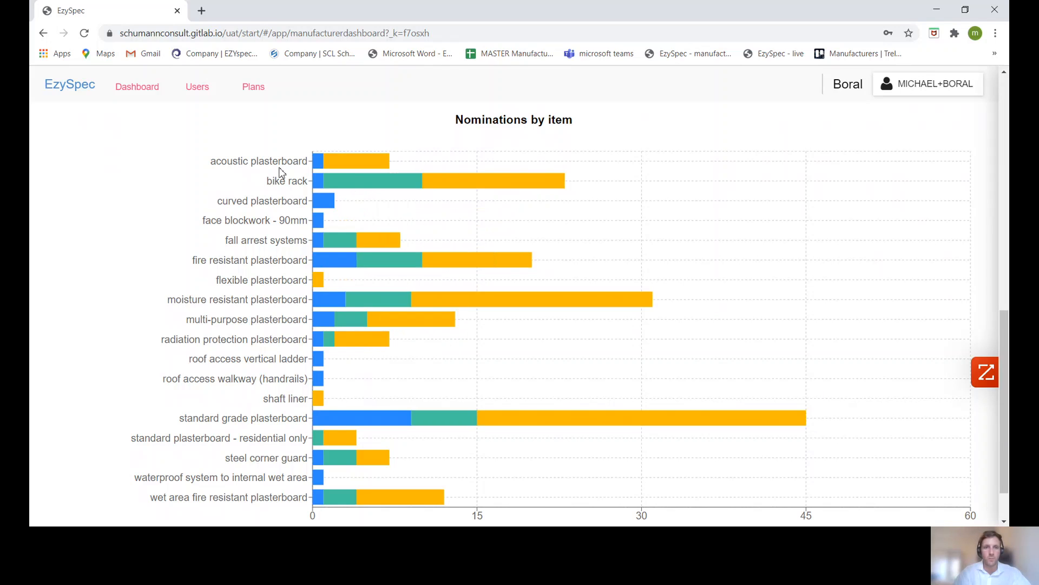
mouse_move(283, 165)
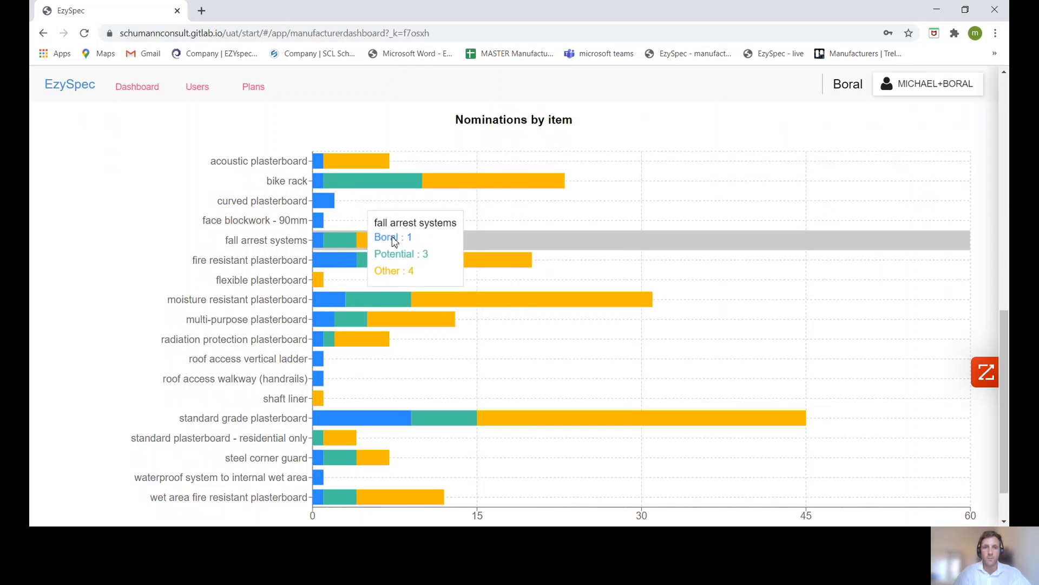
mouse_move(402, 300)
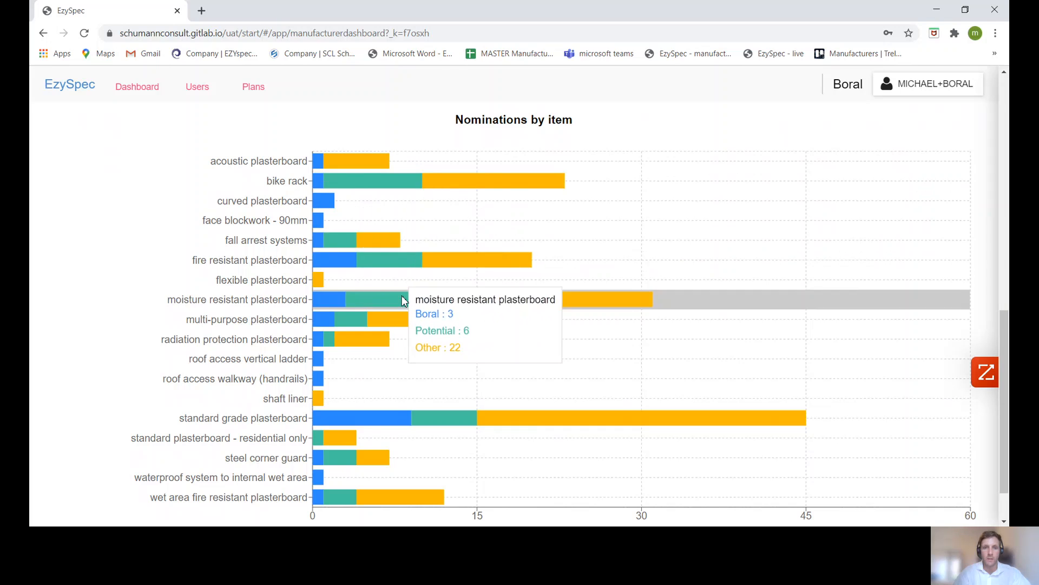
mouse_move(398, 422)
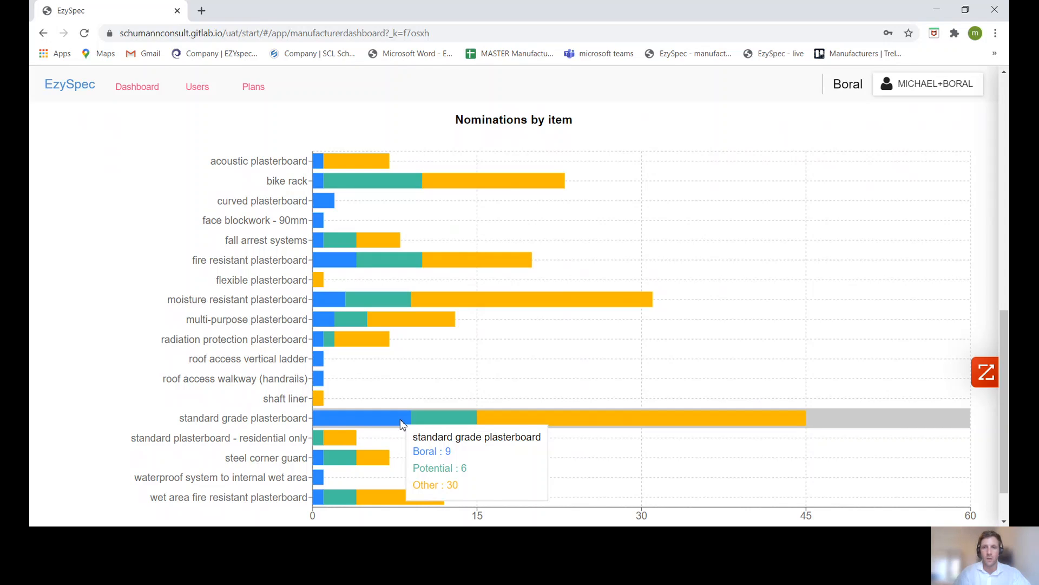
mouse_move(1006, 386)
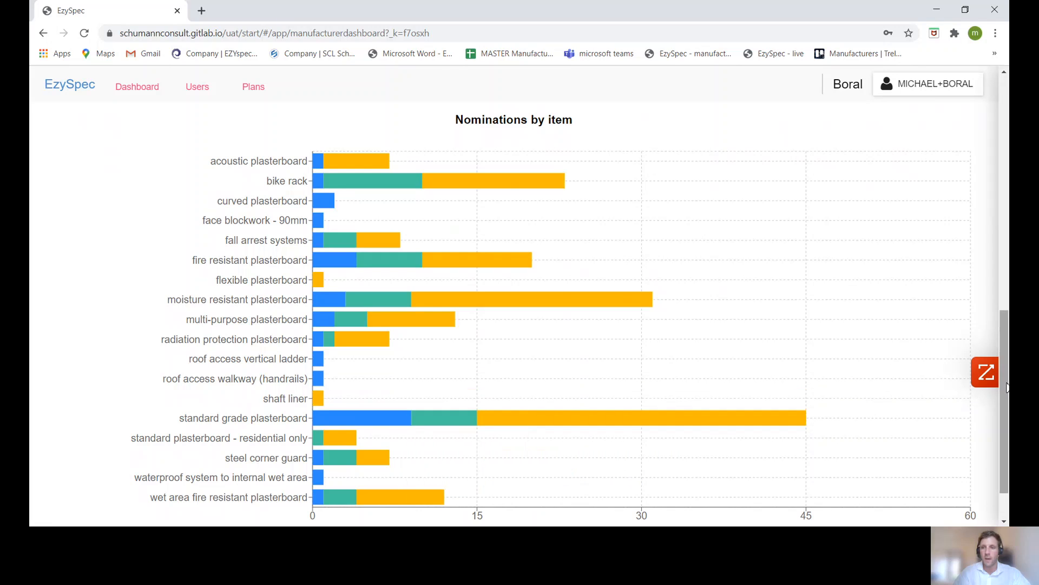
scroll(down, 3)
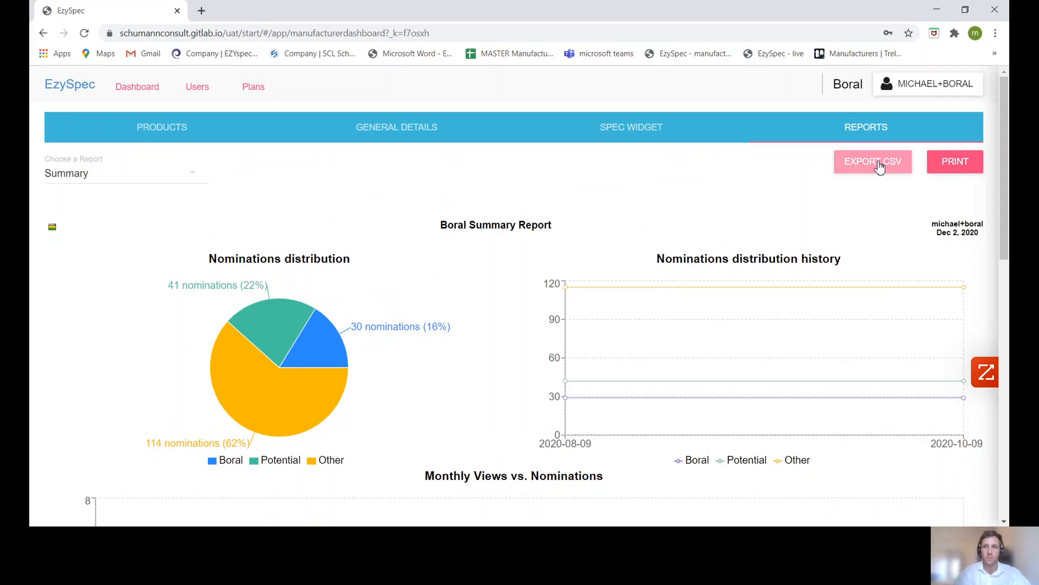
mouse_move(946, 166)
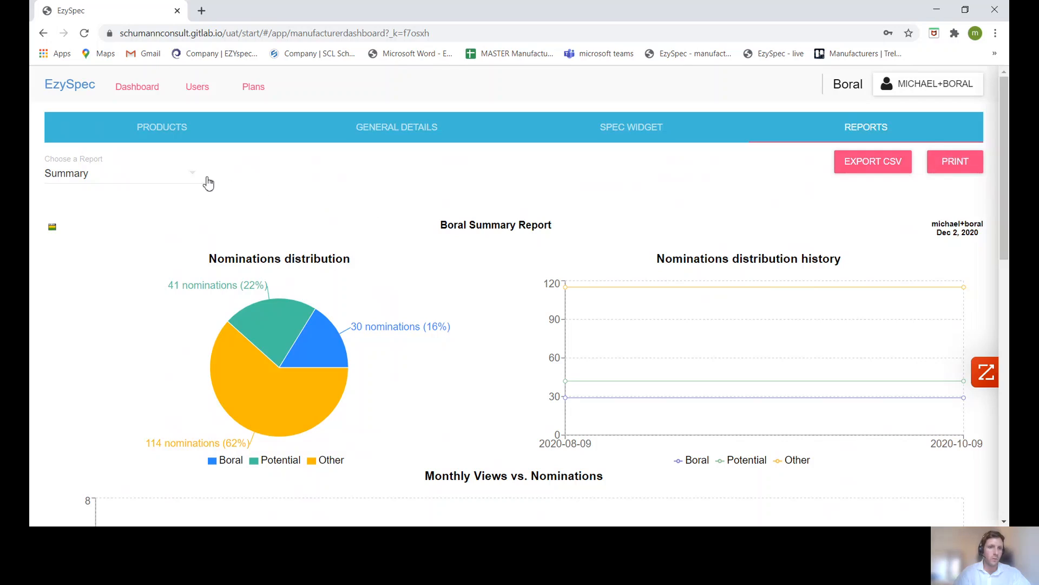
Open the 'Choose a Report' dropdown on the Reports tab
click(119, 174)
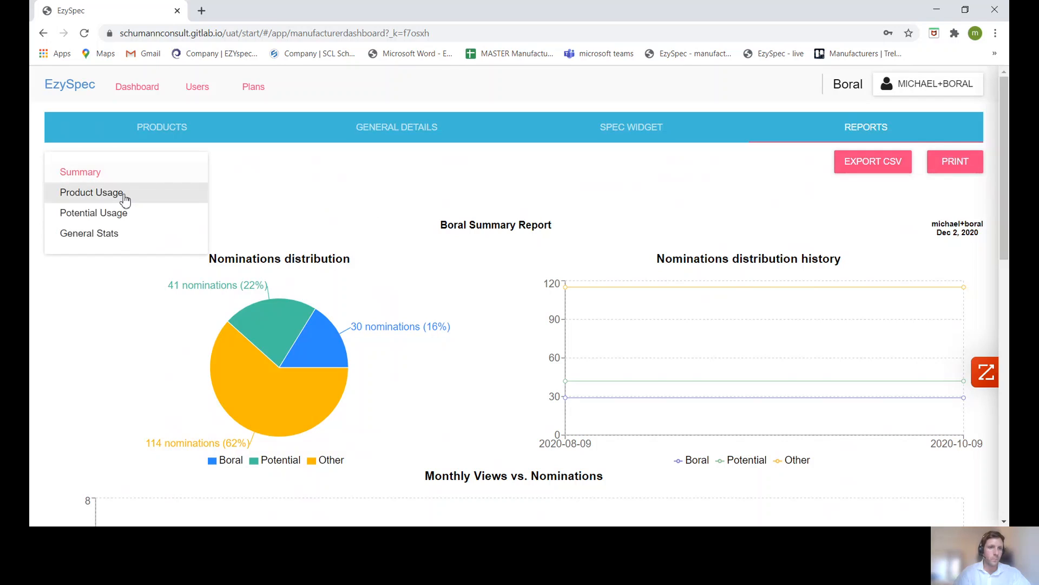
Select the Product Usage report and review its filters and project entries
click(91, 192)
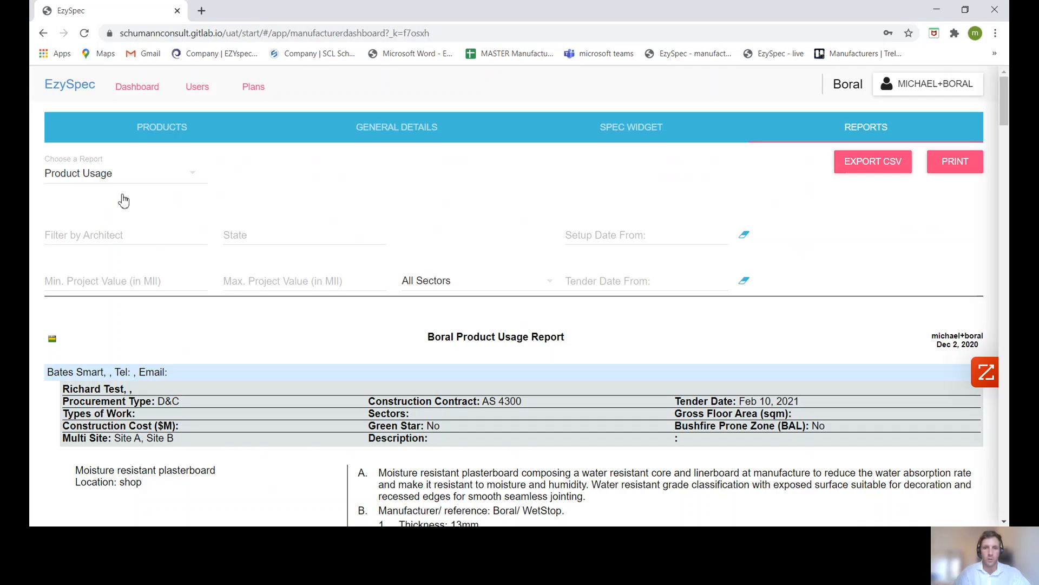
mouse_move(428, 203)
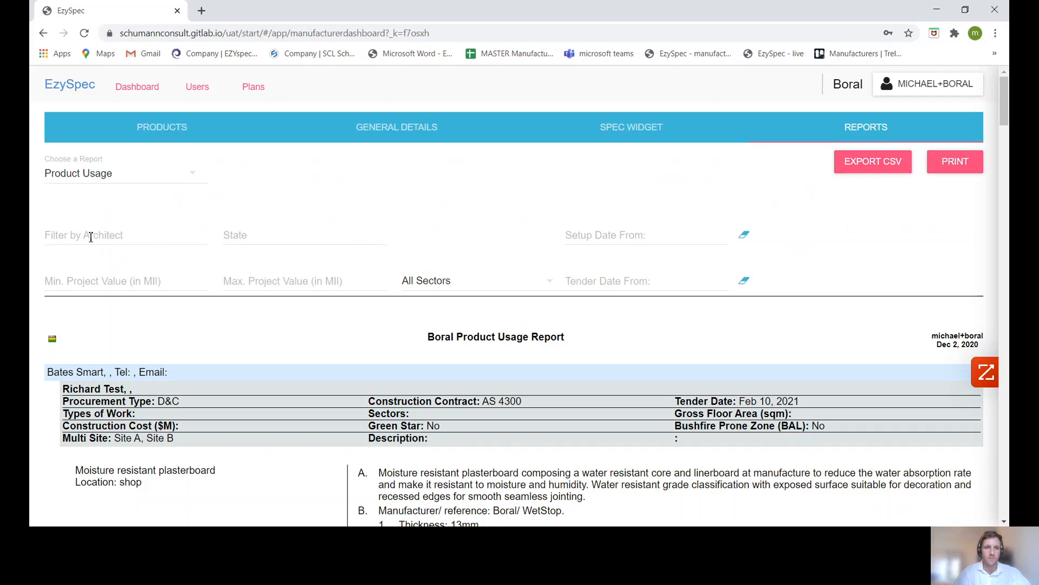
click(303, 236)
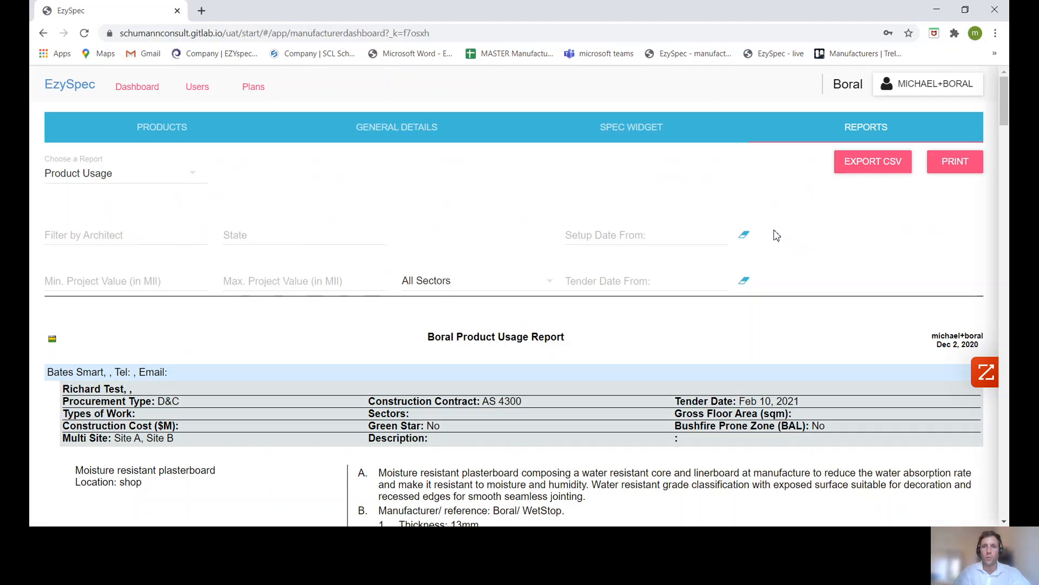
mouse_move(612, 232)
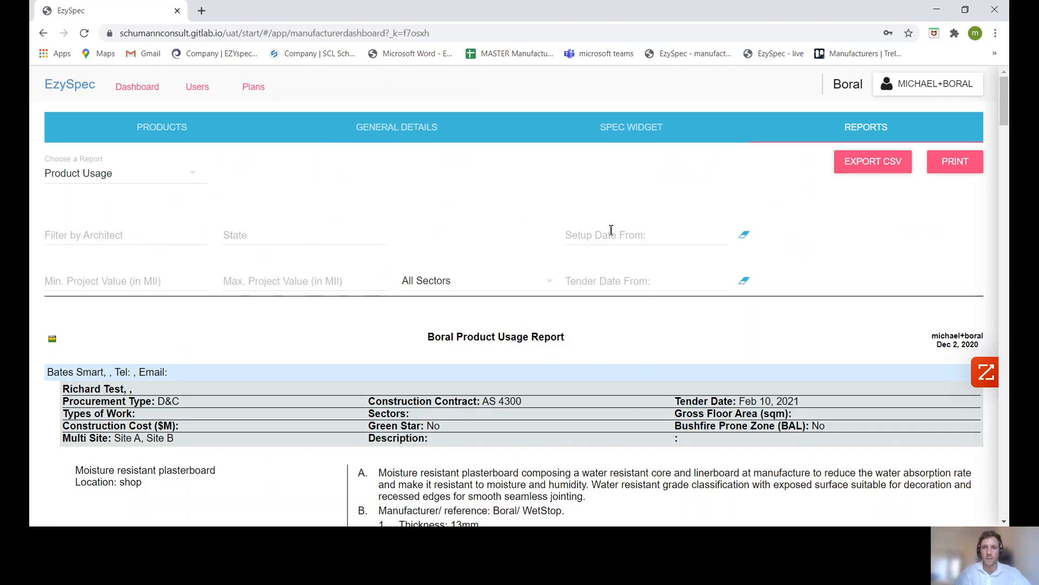
Set Setup Date From to 1 November 2020, then clear that filter
click(609, 235)
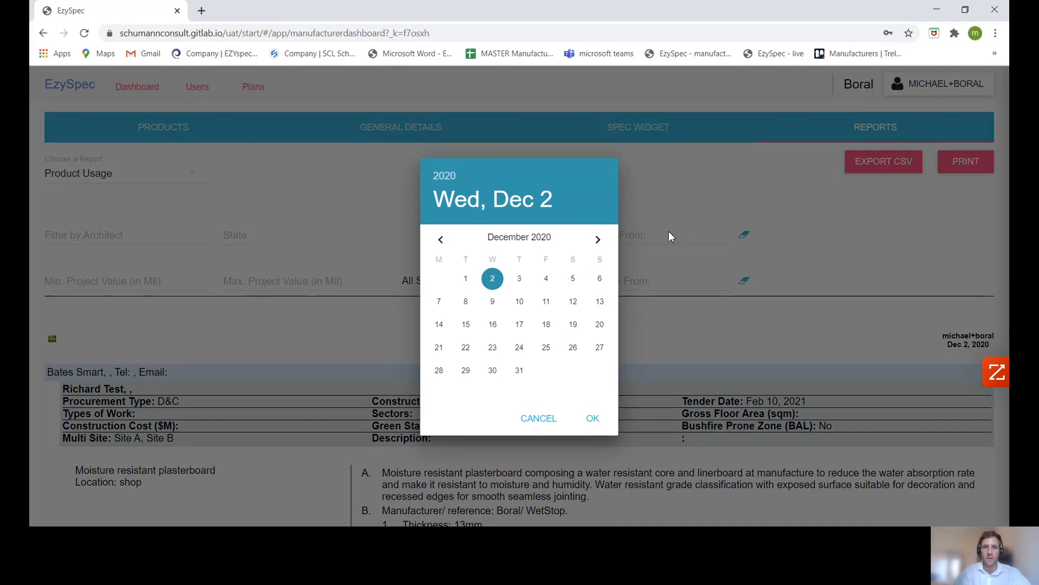
mouse_move(598, 239)
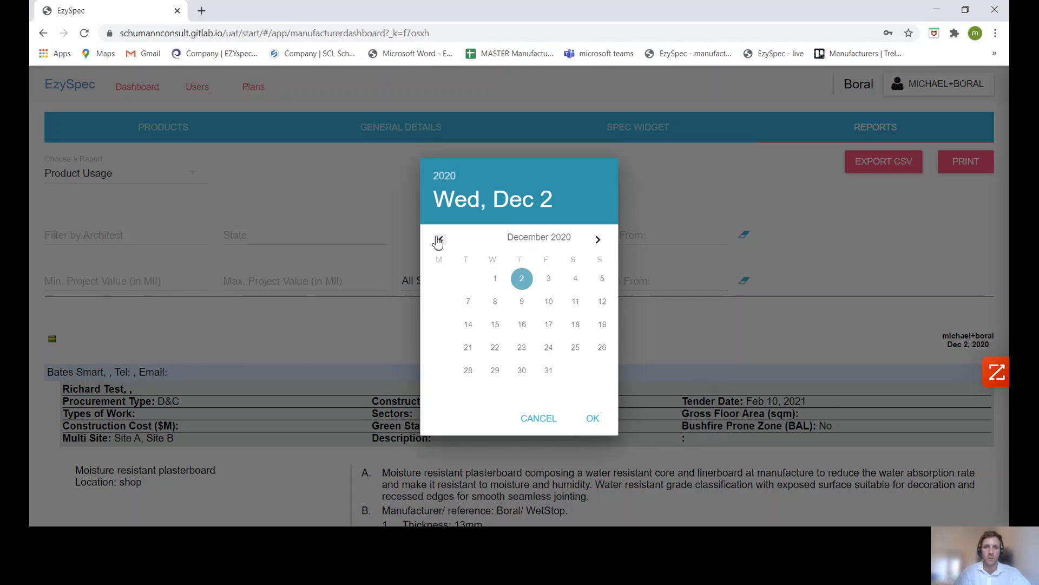
click(440, 239)
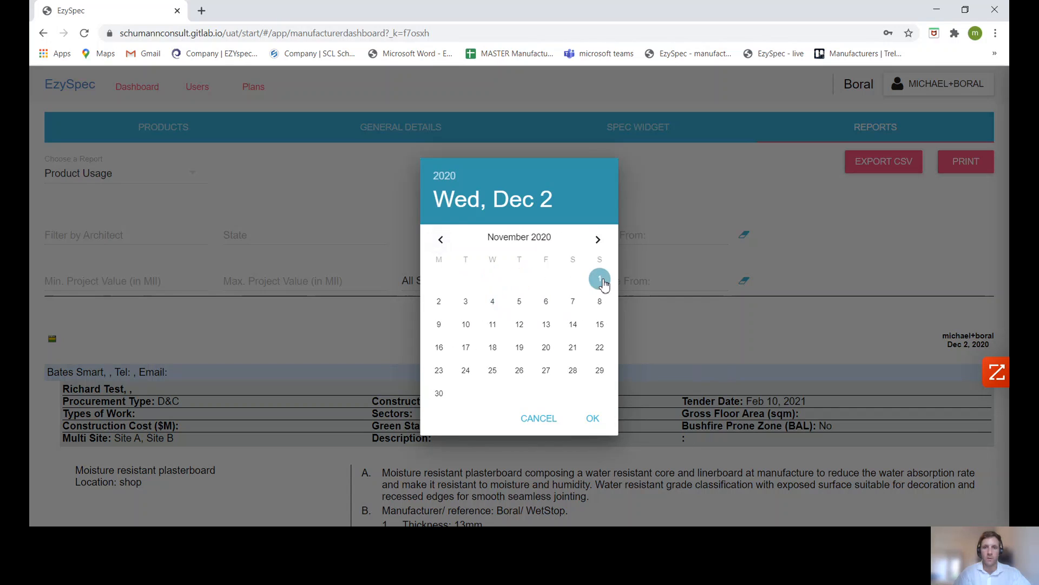
click(593, 417)
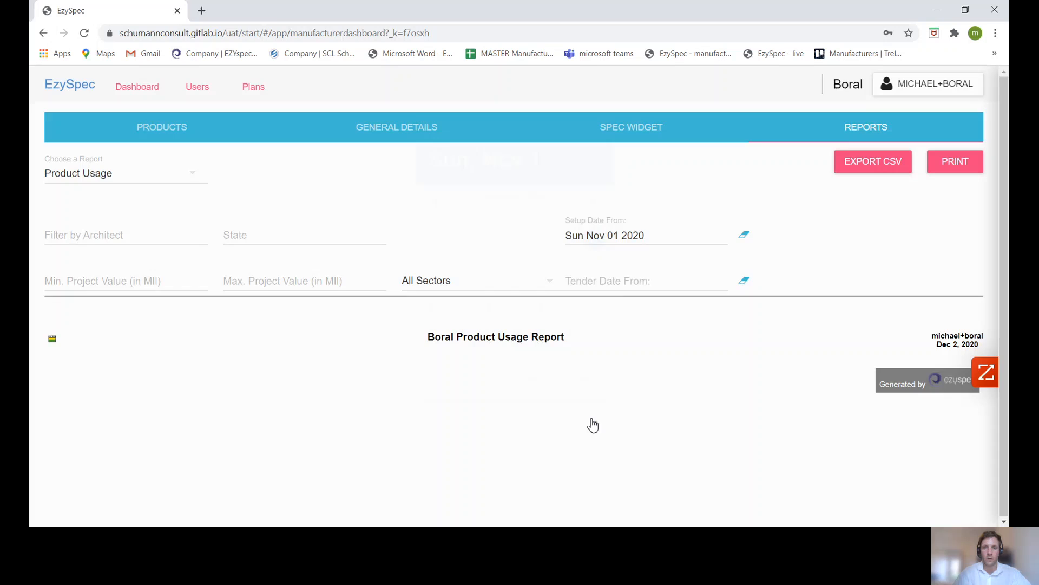
mouse_move(744, 237)
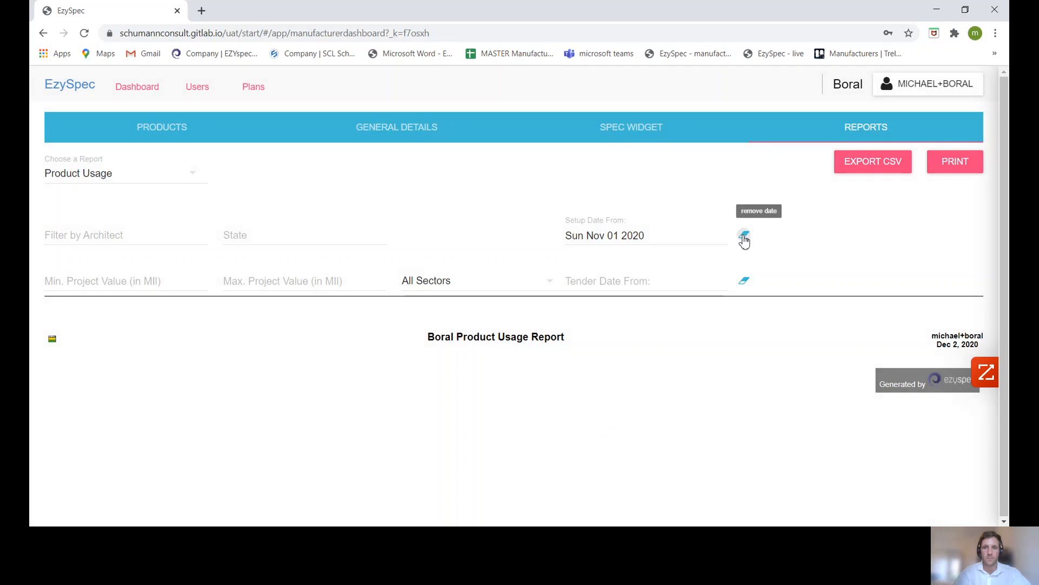
click(744, 236)
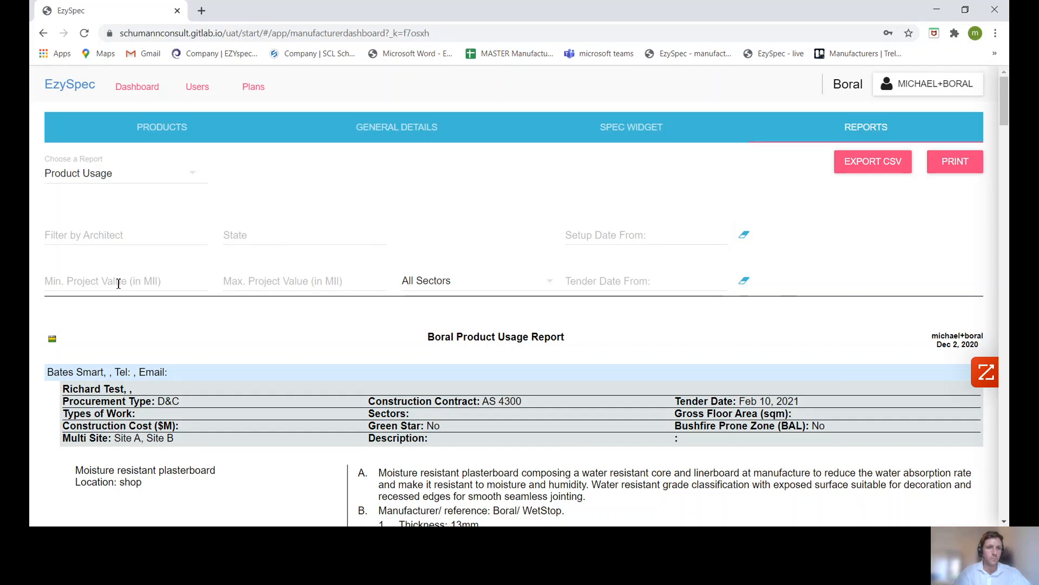
Filter the sector to Residential, then reset it to All Sectors
click(108, 281)
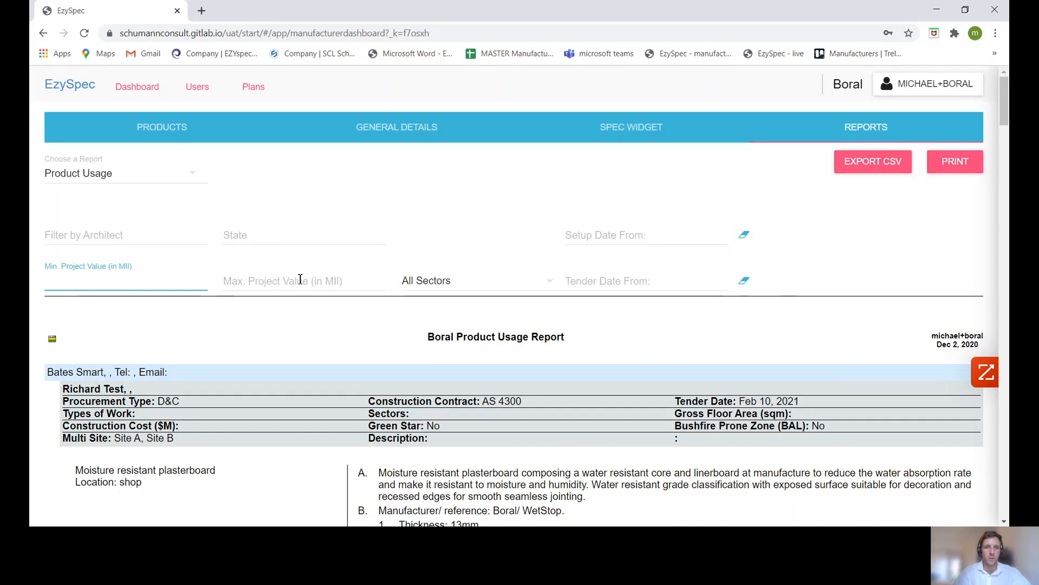
click(473, 281)
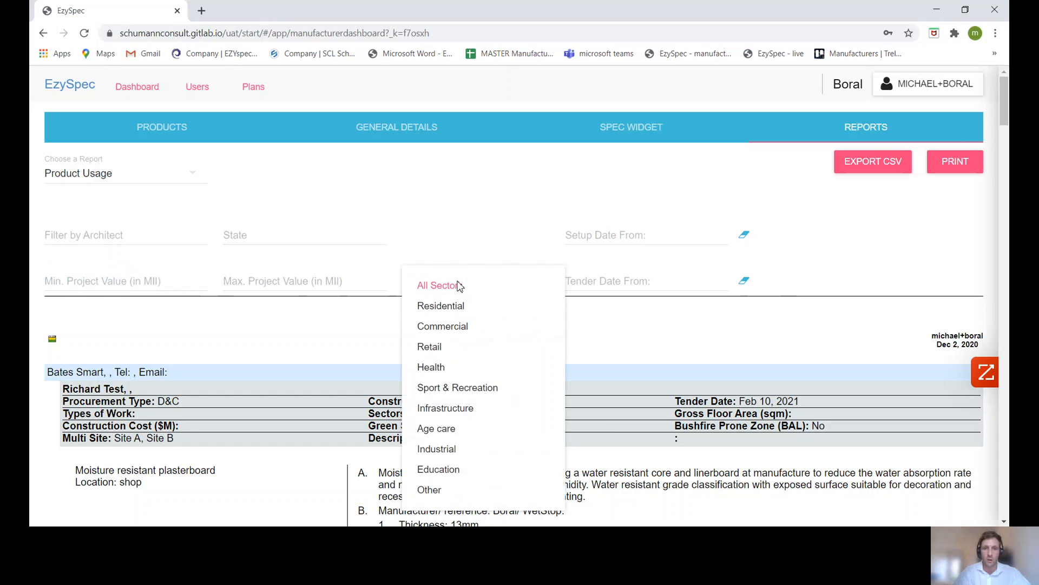
click(441, 306)
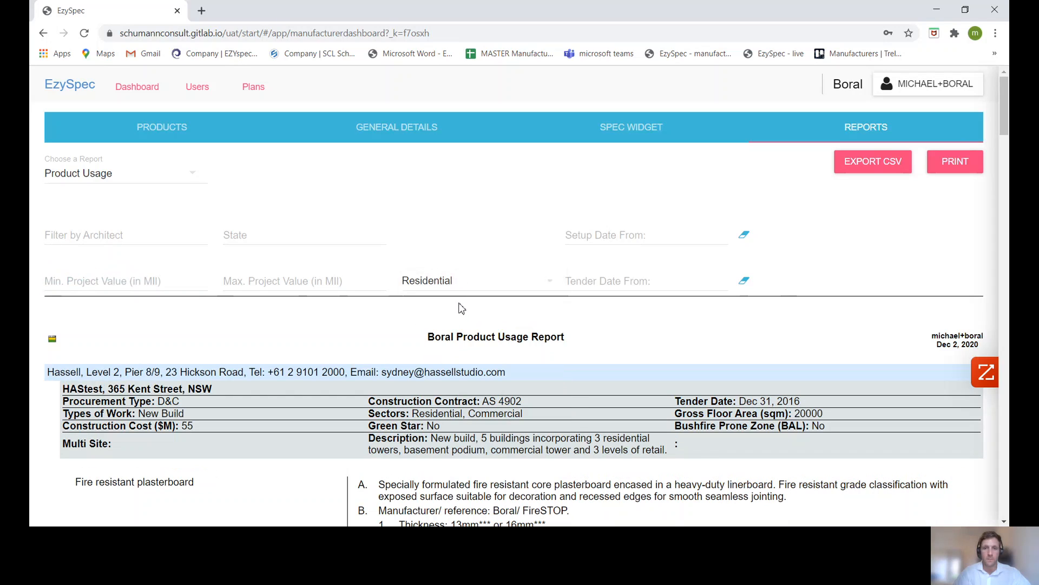
click(479, 280)
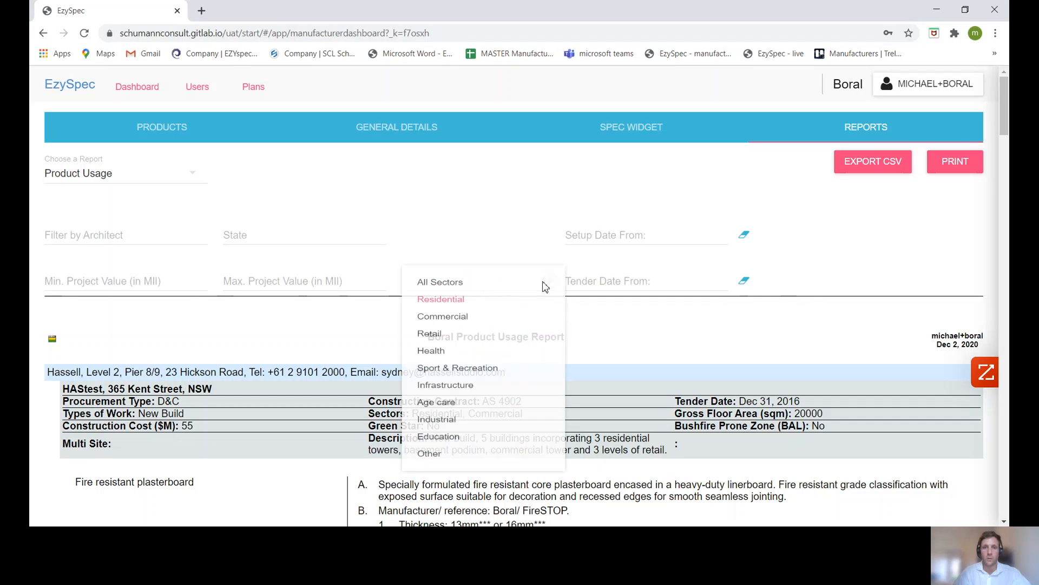
click(440, 281)
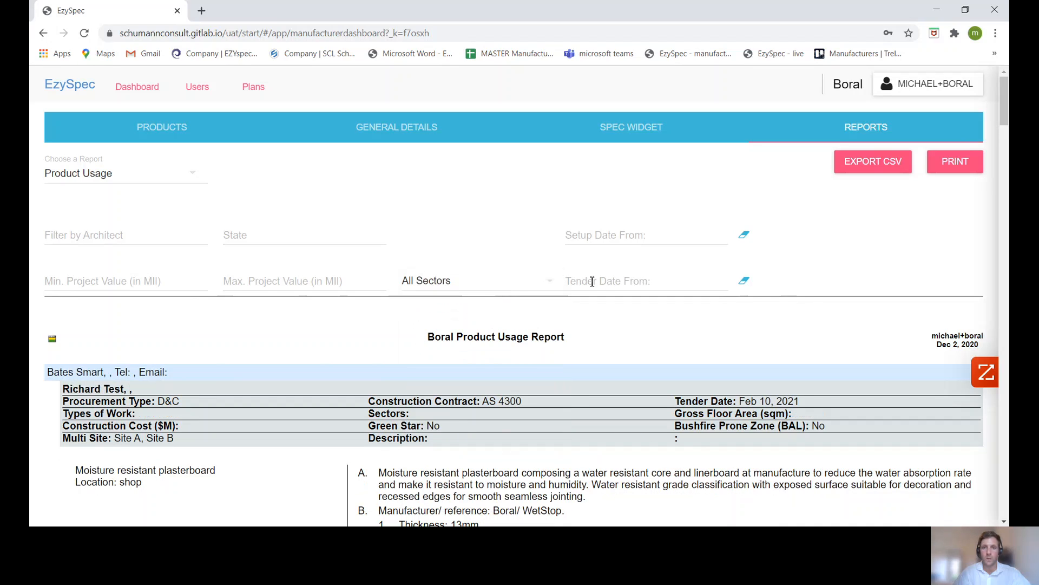
click(607, 281)
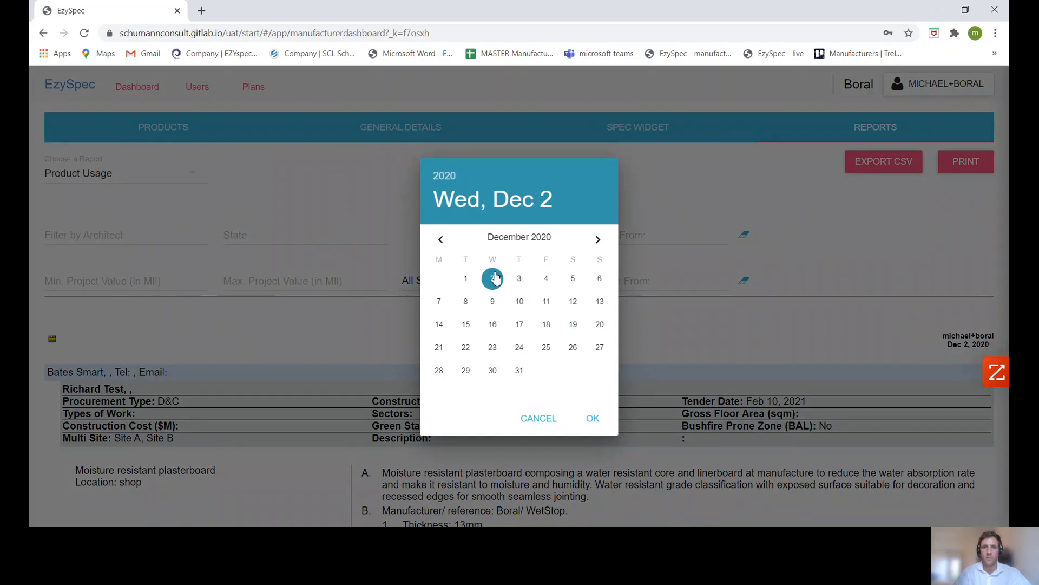
Set Tender Date From to 1 December 2020 and confirm
click(465, 278)
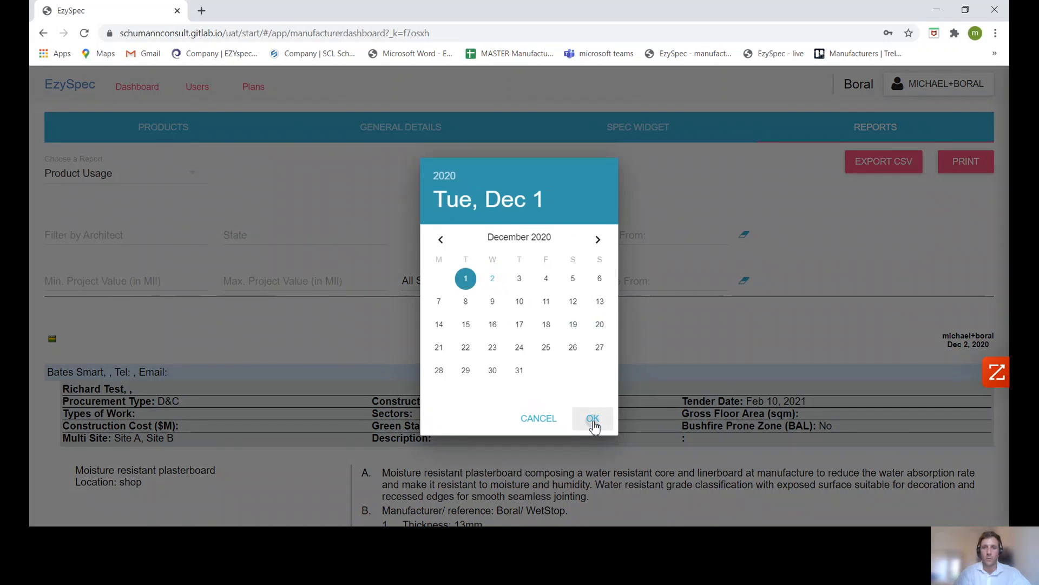
click(592, 418)
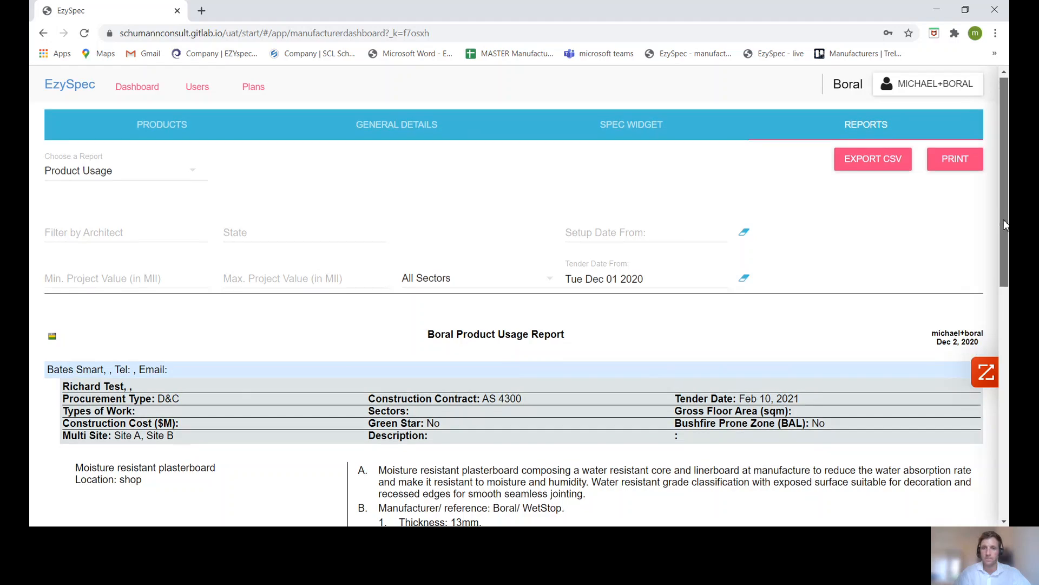
Browse the entries, highlight Waterproof System to Internal Wet Area, and clear the tender date filter
scroll(down, 3)
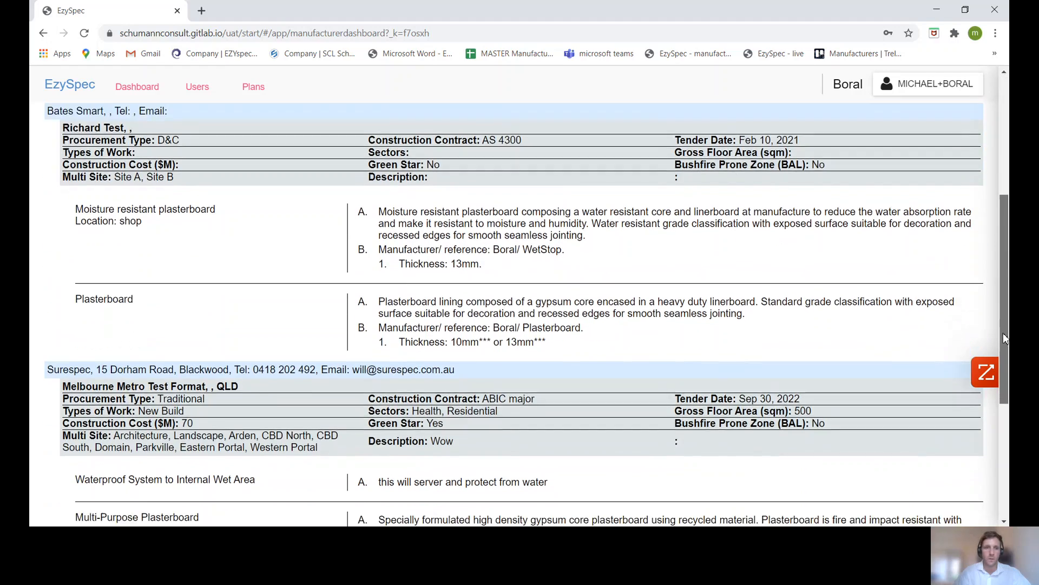
scroll(down, 3)
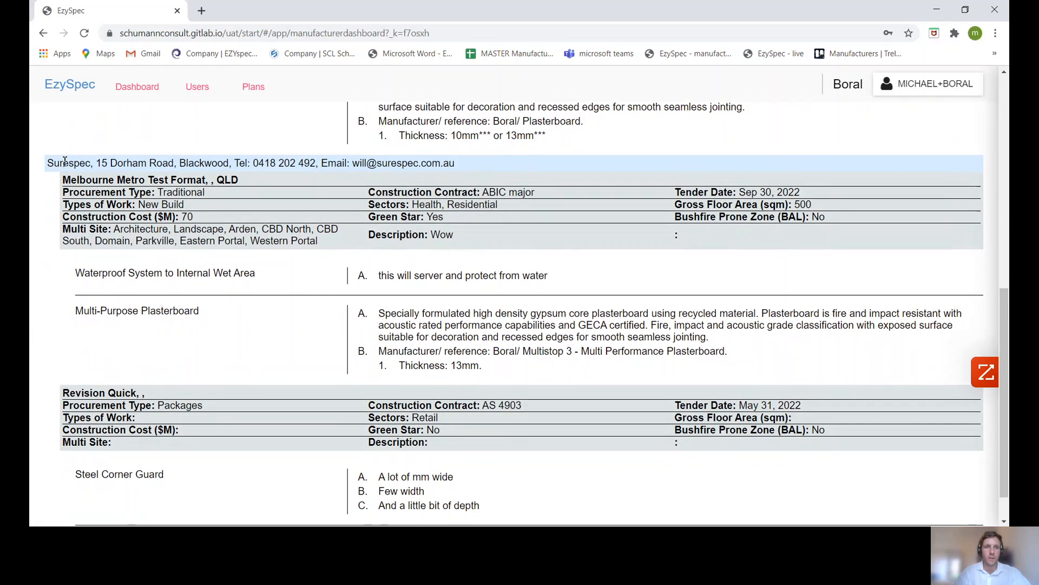
drag(62, 162, 270, 163)
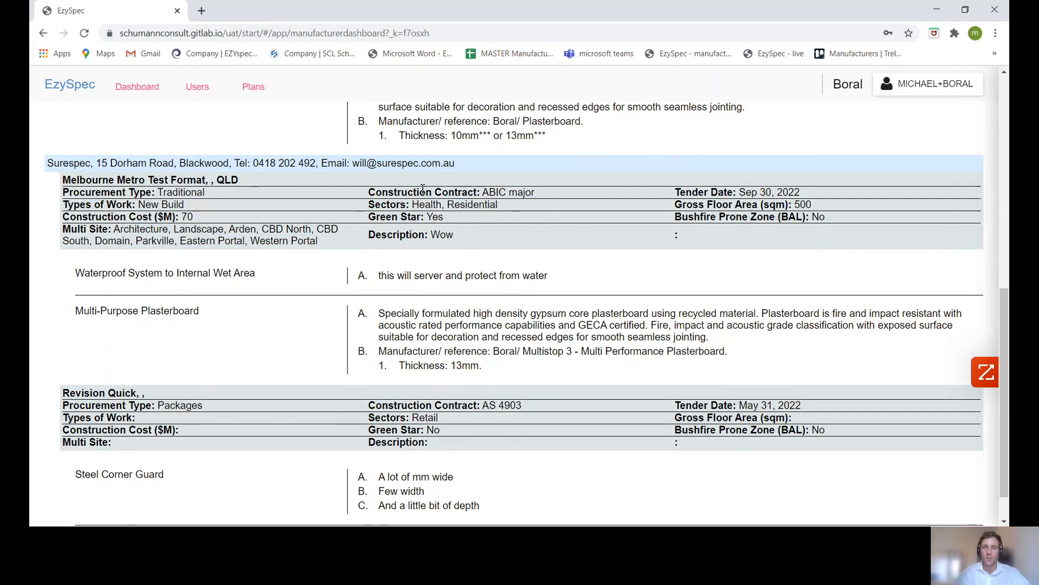
mouse_move(672, 199)
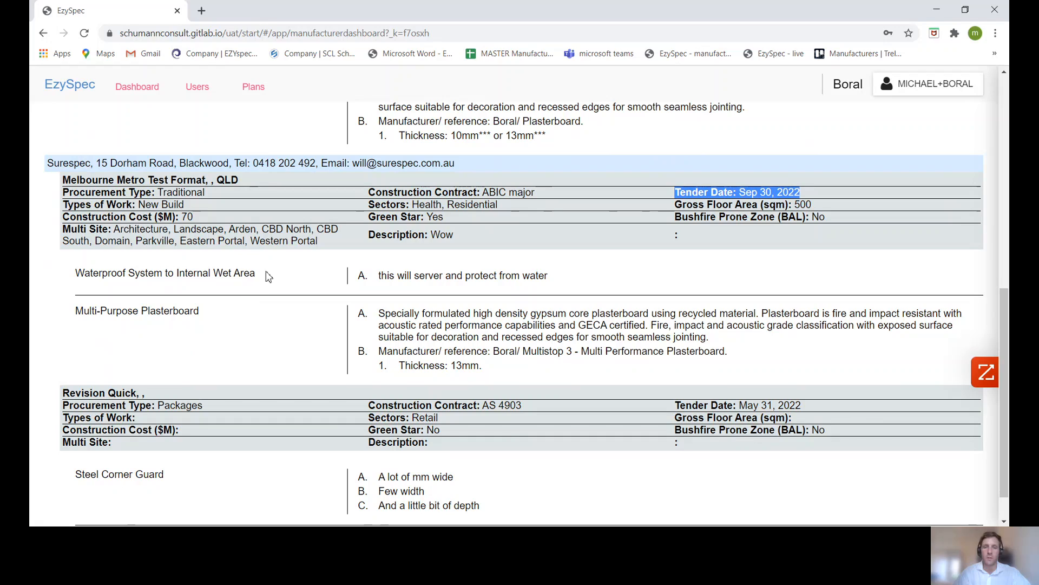
double_click(164, 273)
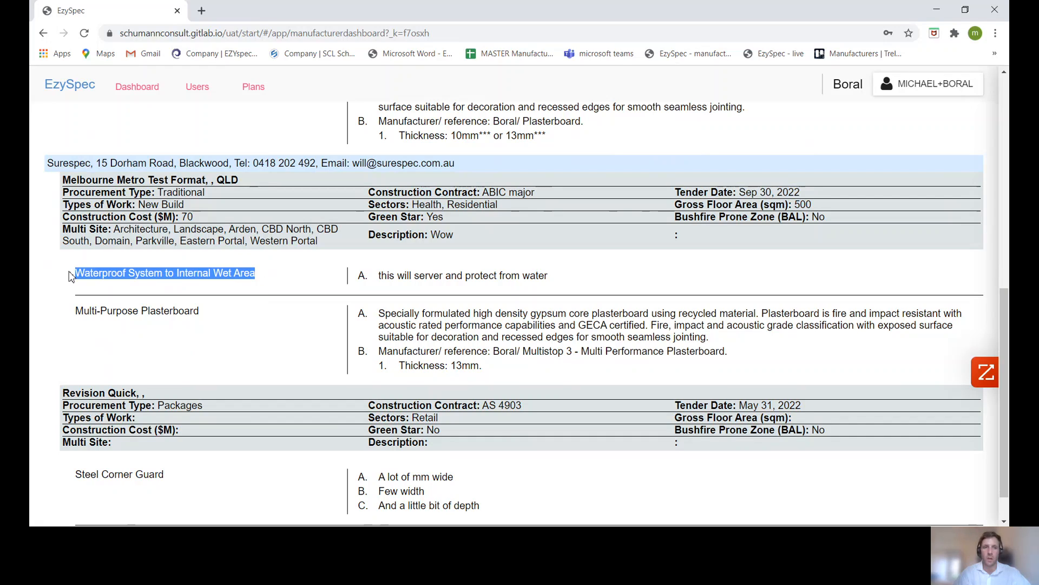
mouse_move(301, 276)
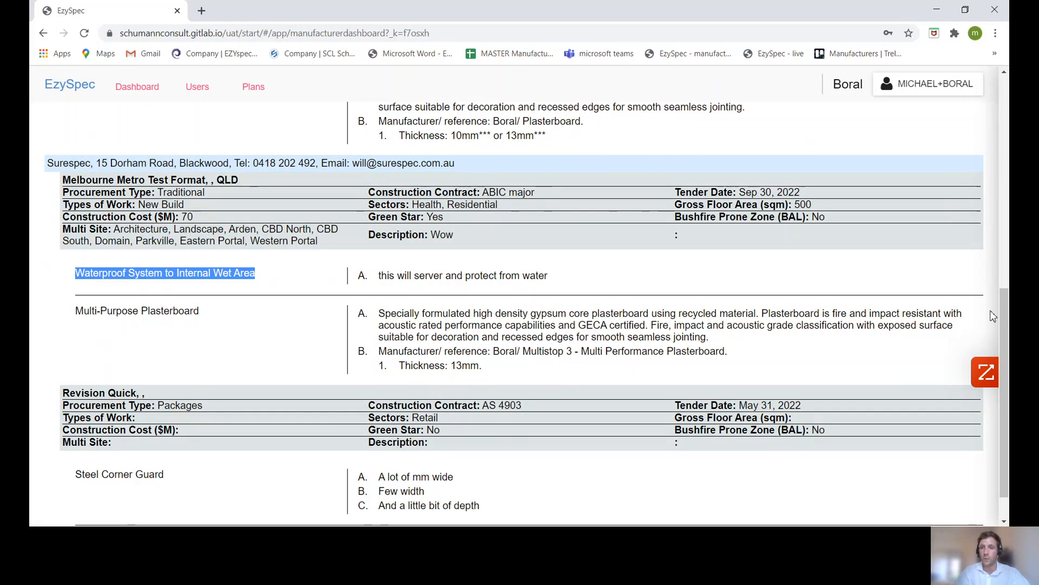
scroll(down, 3)
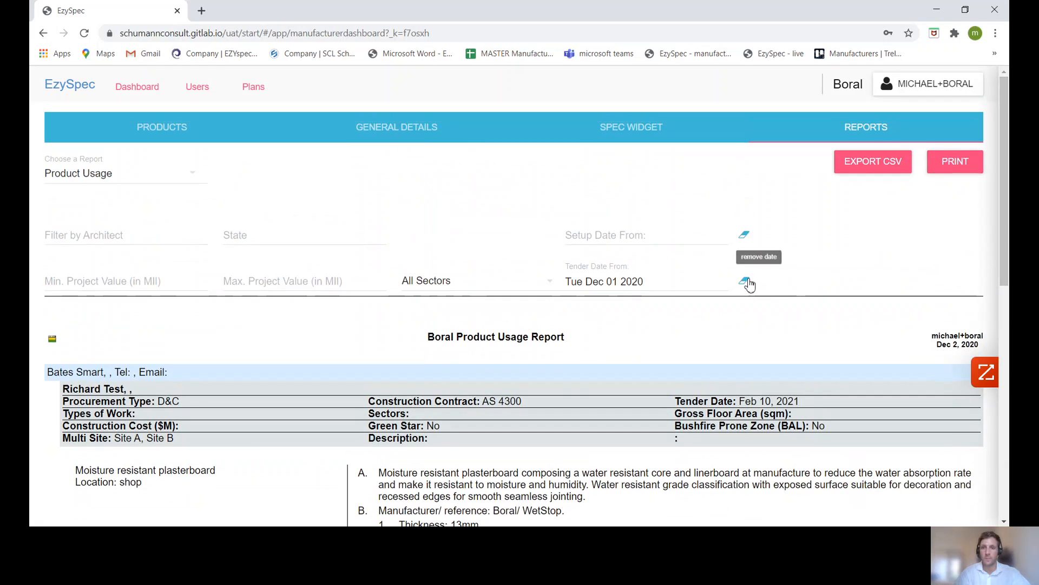
click(744, 281)
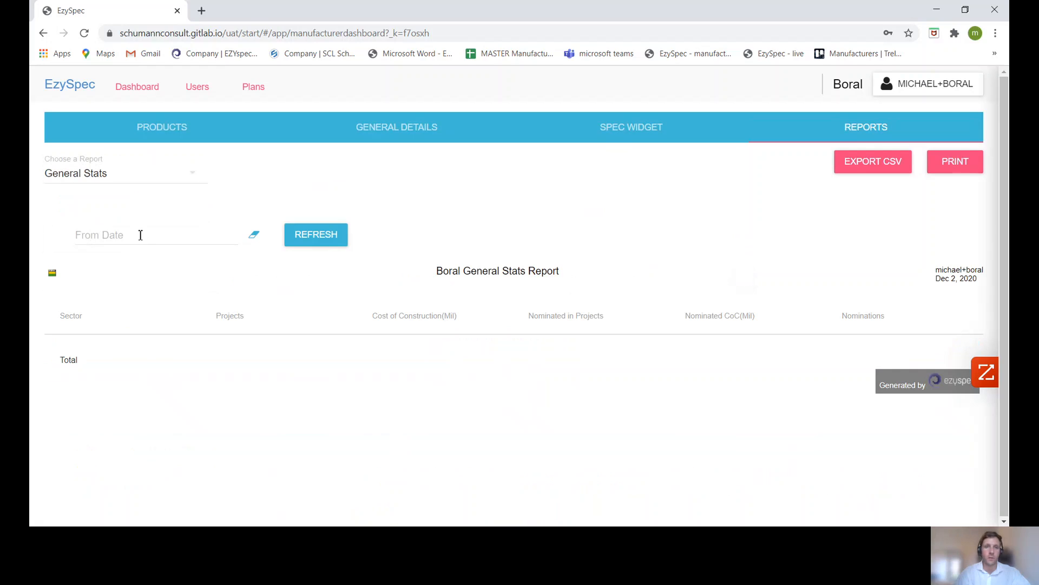
Load the sector table and highlight the Projects header and the 141-project and 30-nomination totals
click(315, 234)
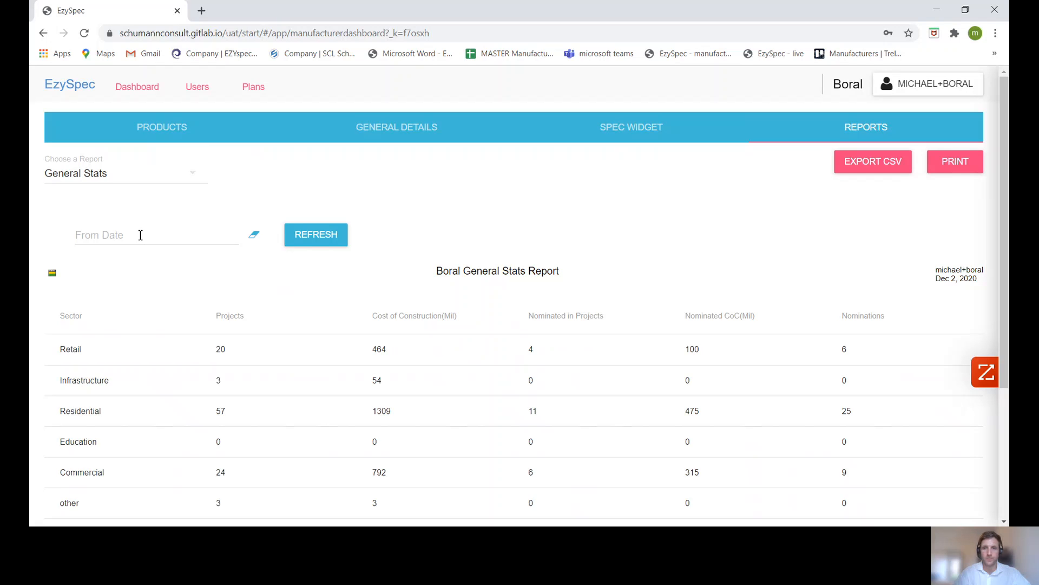
mouse_move(1005, 179)
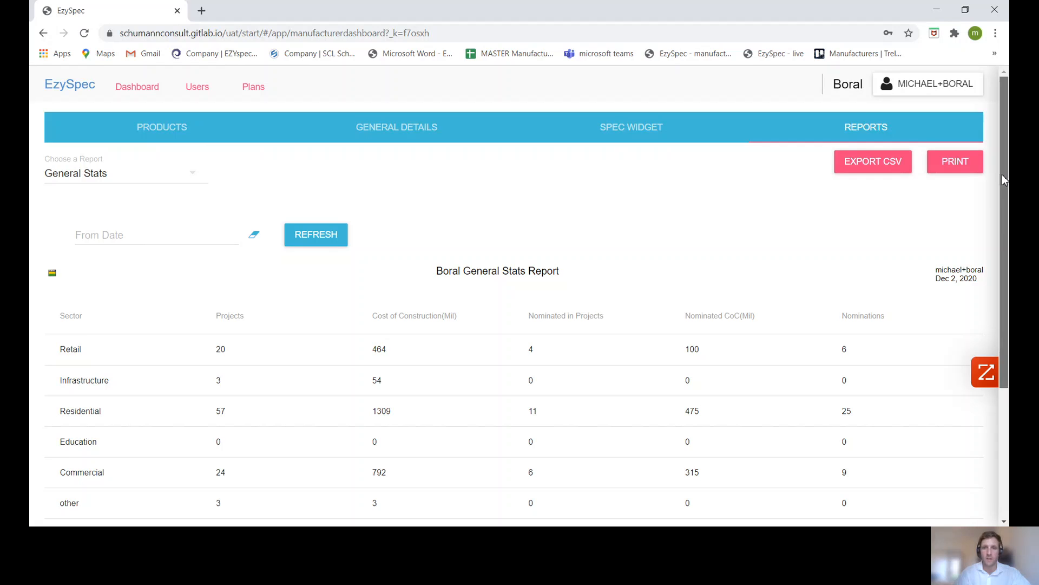
scroll(down, 3)
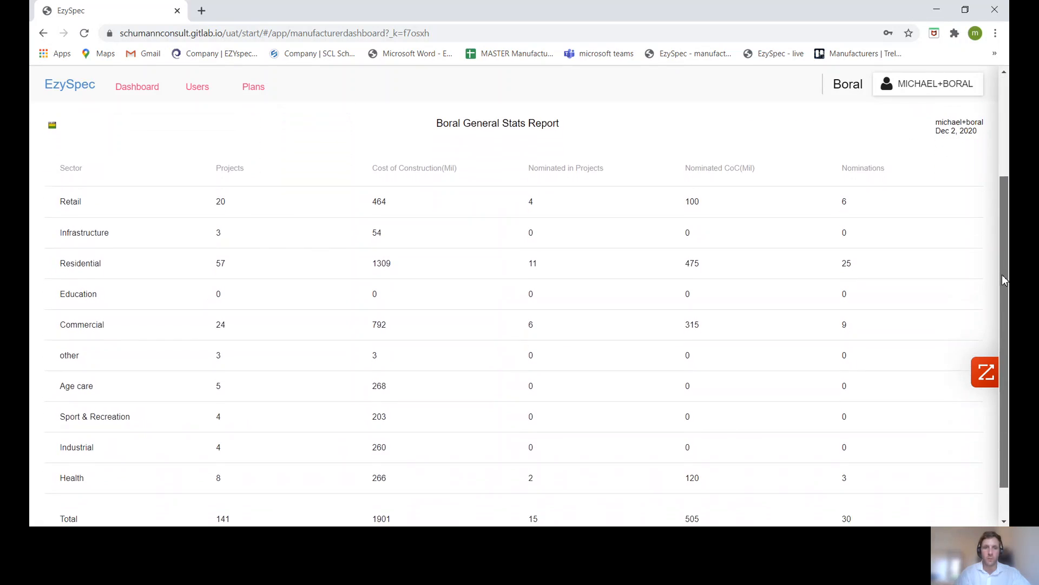
scroll(down, 3)
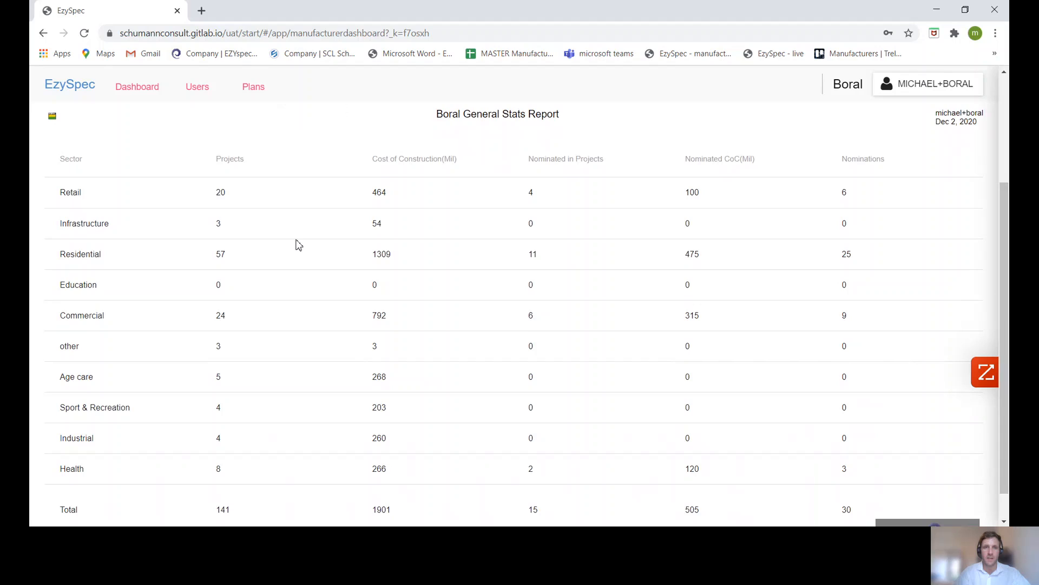
double_click(229, 158)
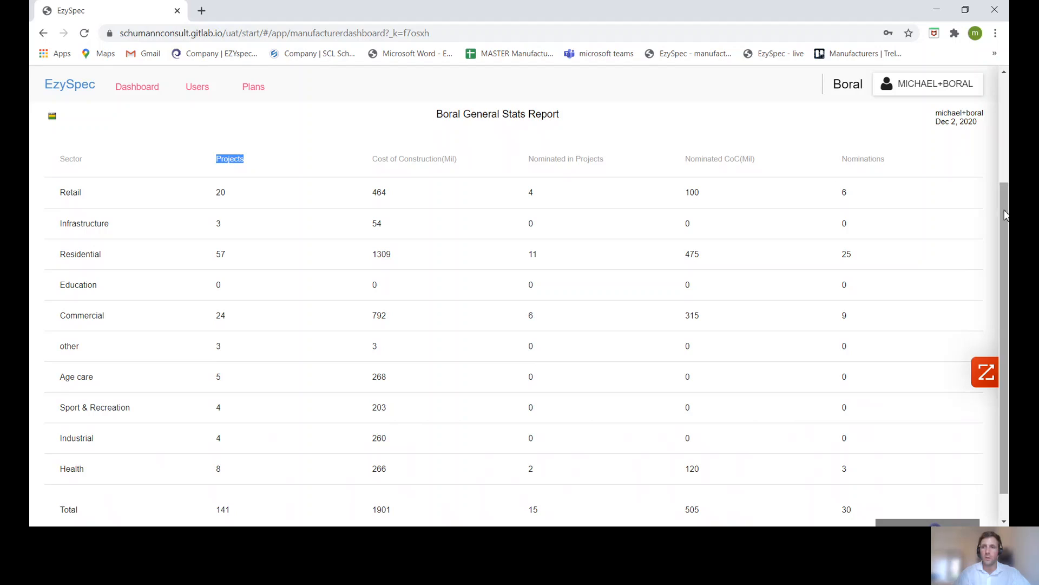
scroll(down, 3)
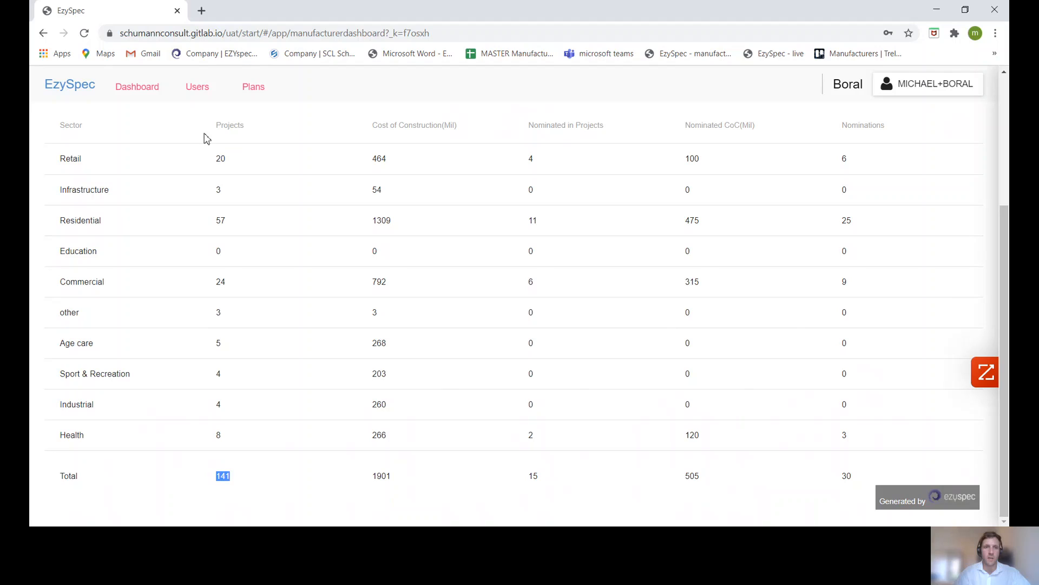
mouse_move(222, 210)
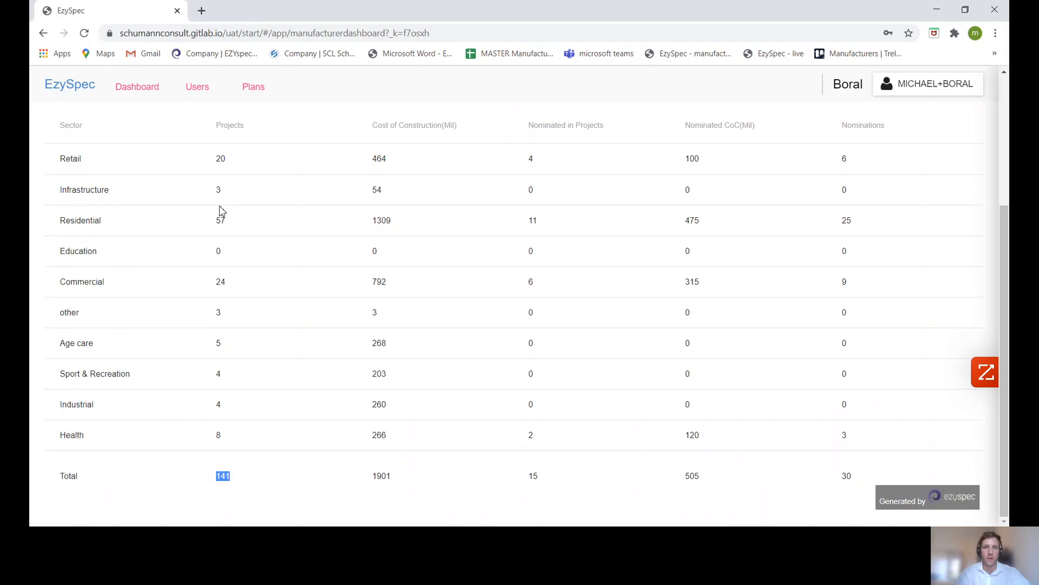
mouse_move(384, 428)
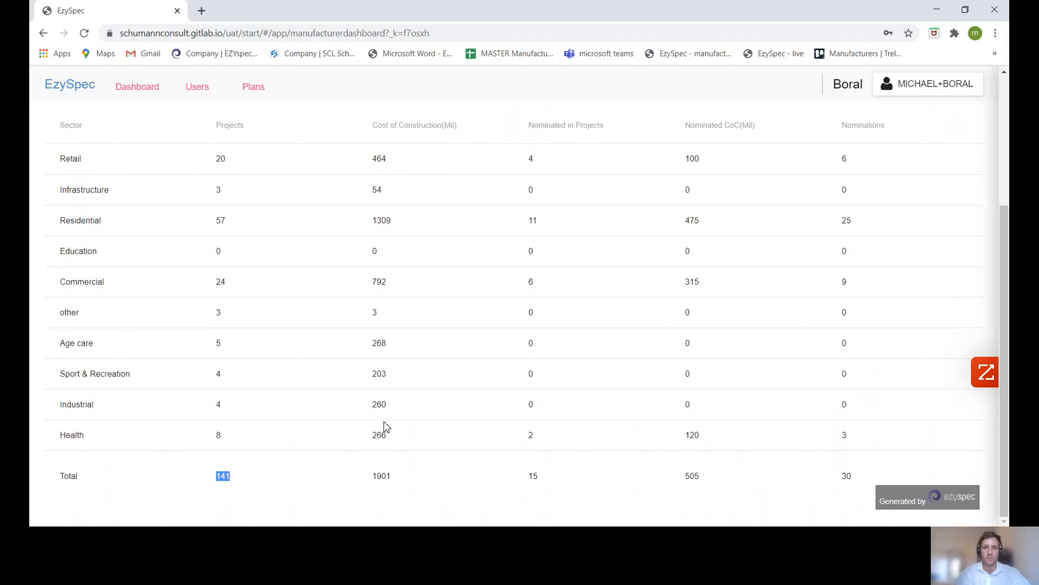
mouse_move(528, 129)
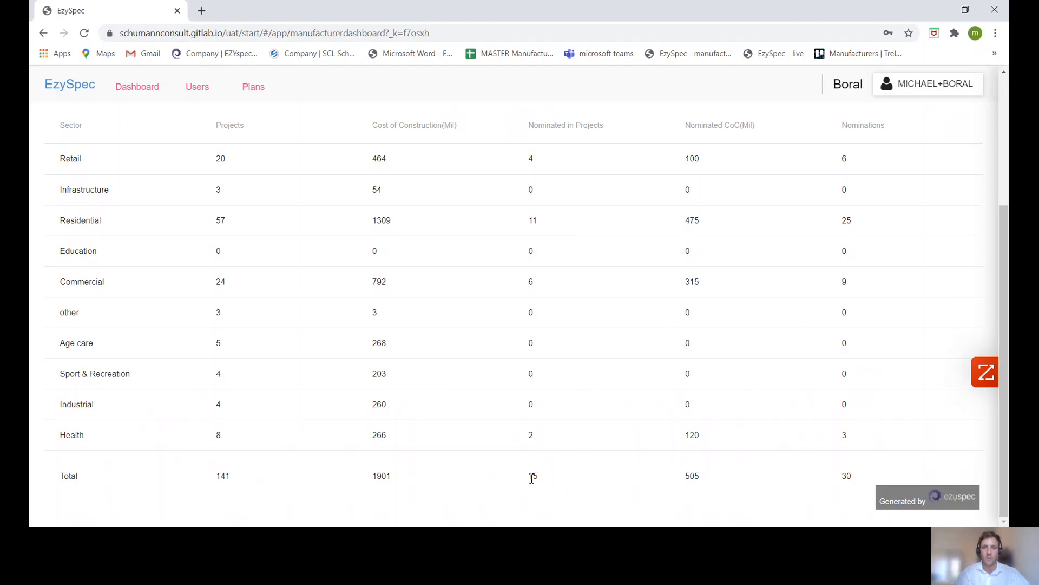
double_click(530, 476)
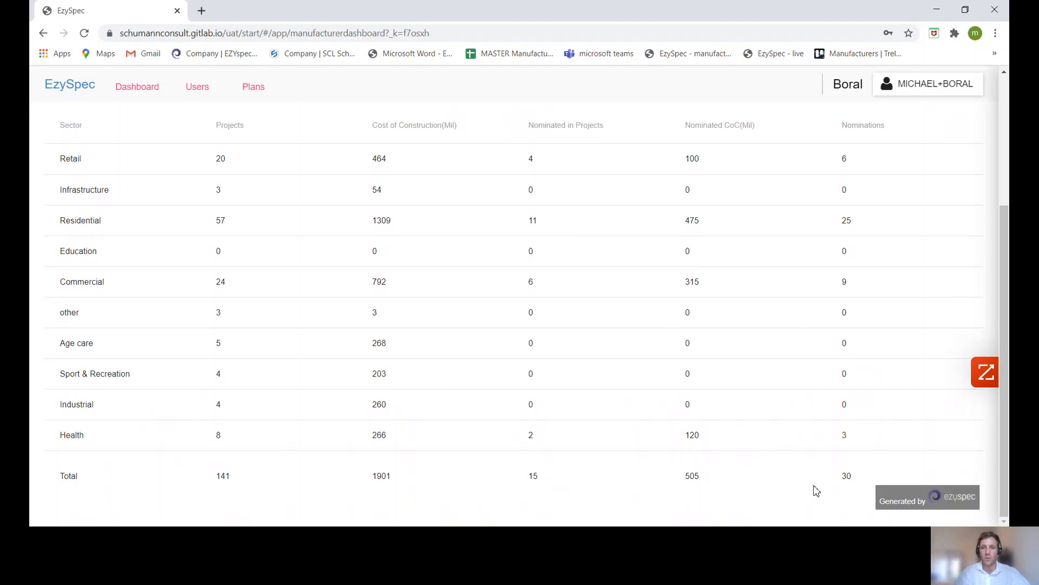
double_click(846, 475)
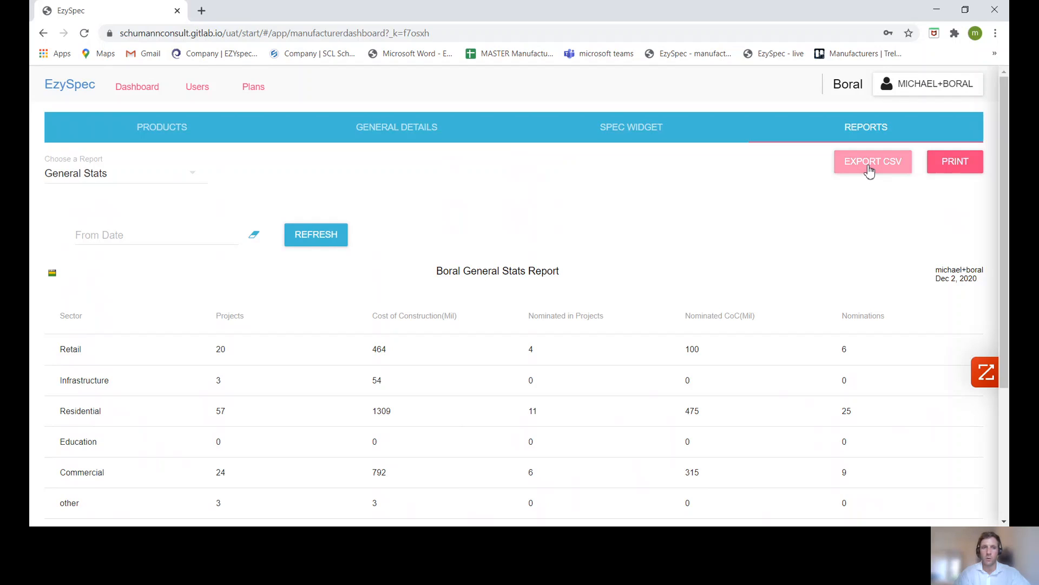
mouse_move(949, 166)
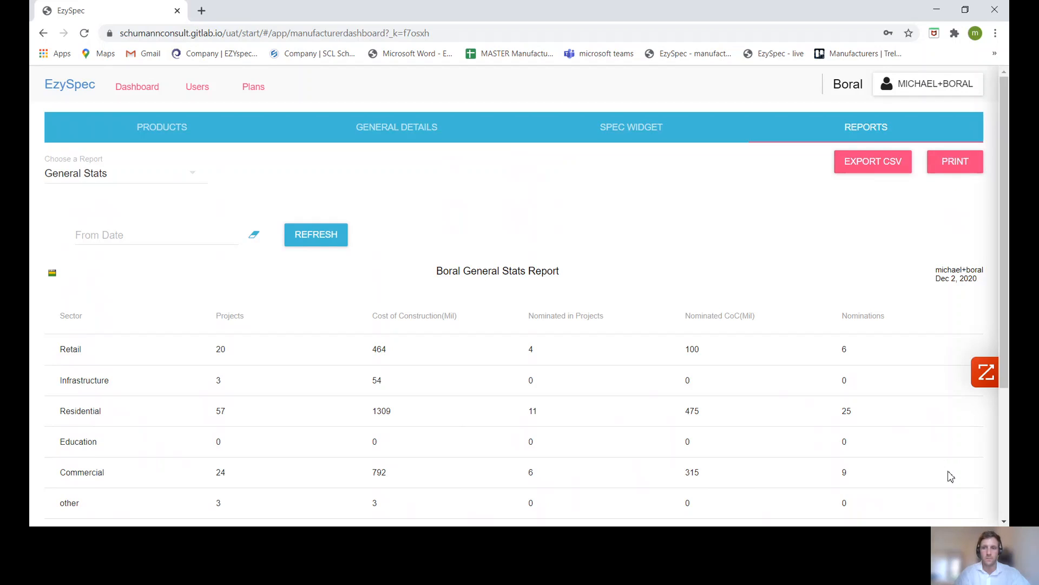
mouse_move(252, 186)
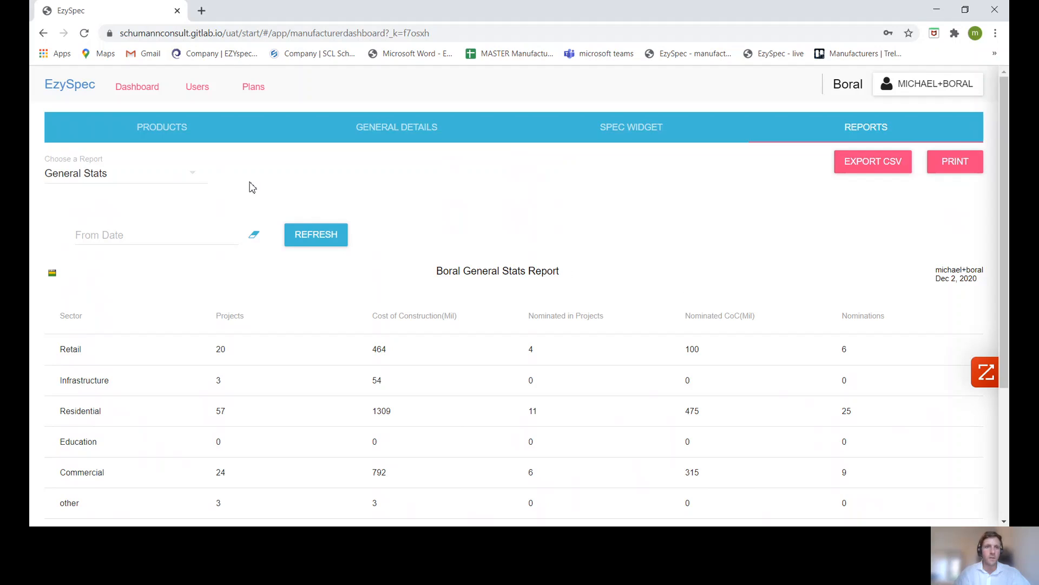
mouse_move(542, 156)
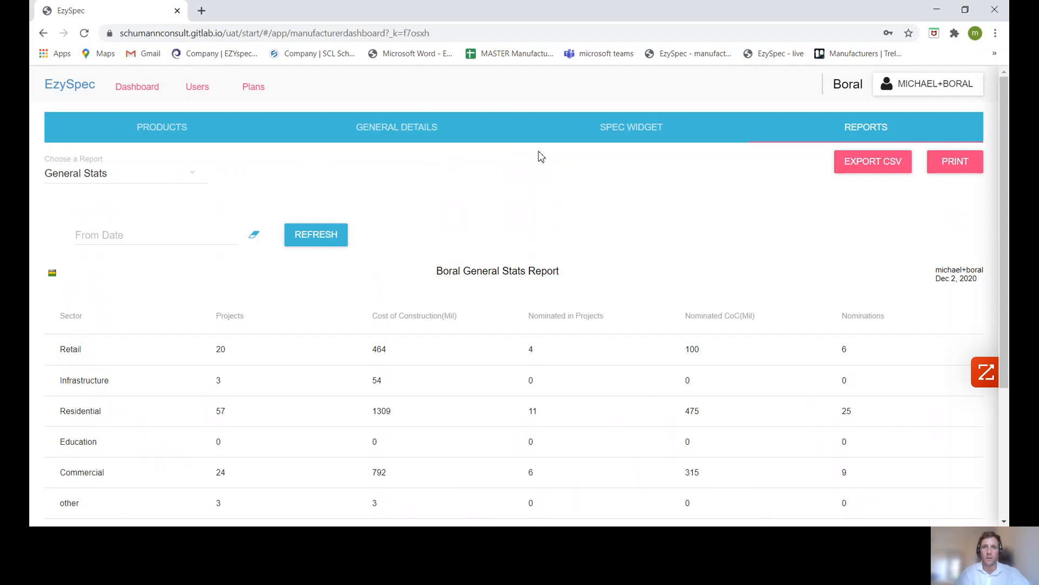
mouse_move(313, 291)
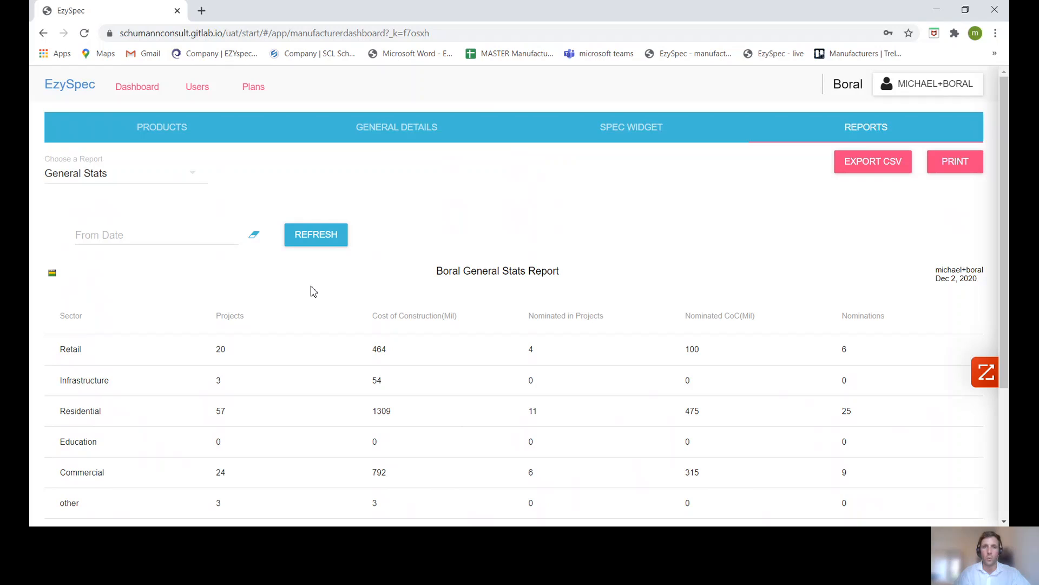